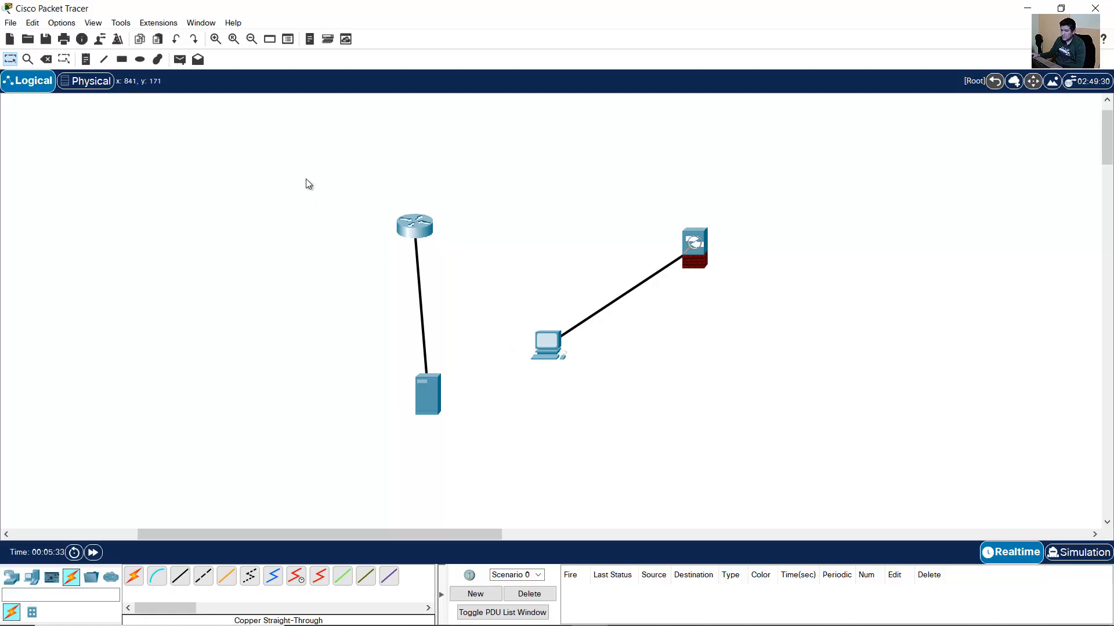
mouse_move(447, 221)
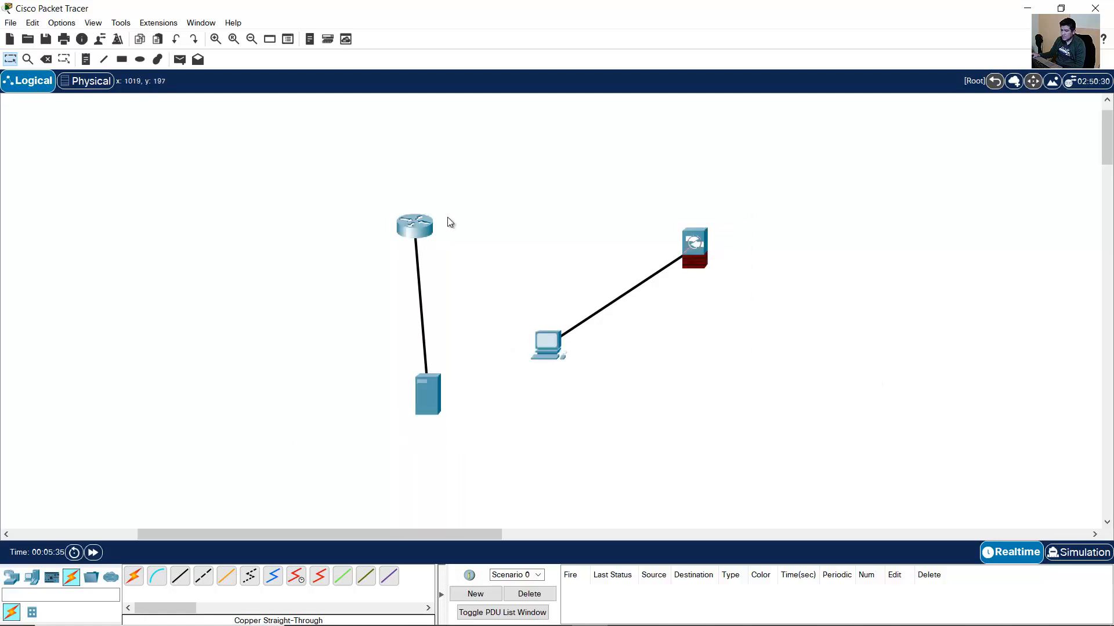
mouse_move(759, 159)
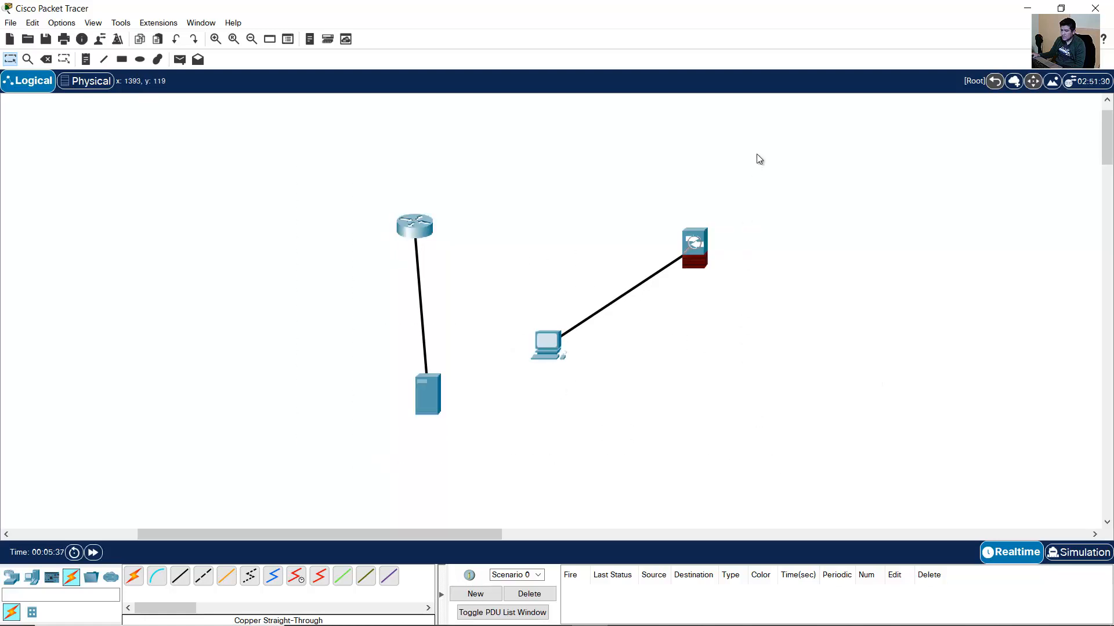
Enable Show Device Model Labels and Show Device Name Labels in Preferences
left_click(61, 22)
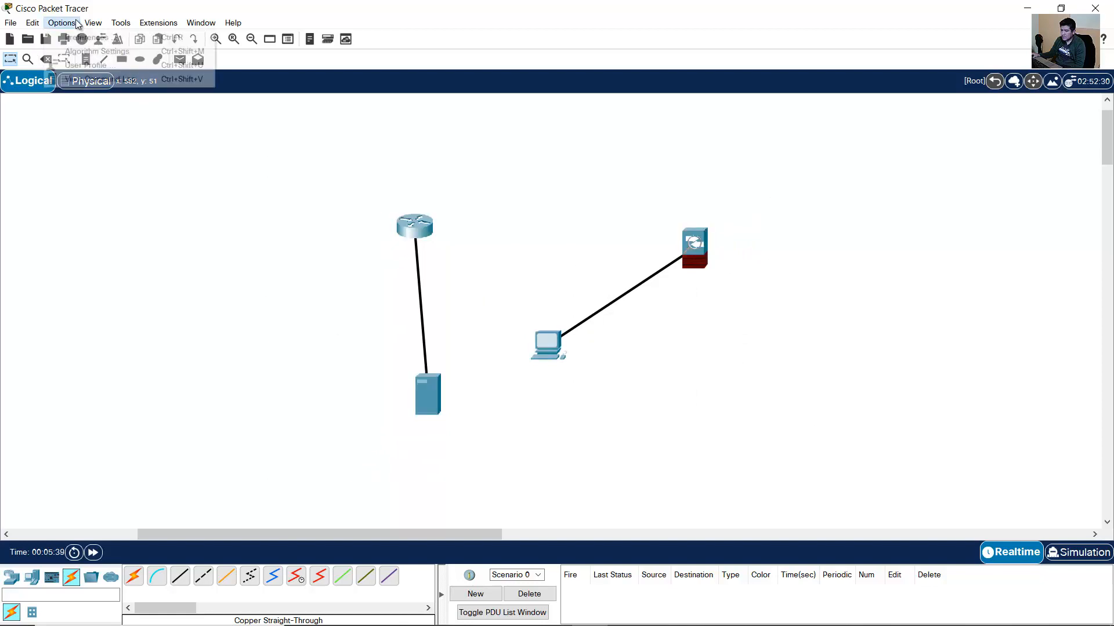
left_click(62, 22)
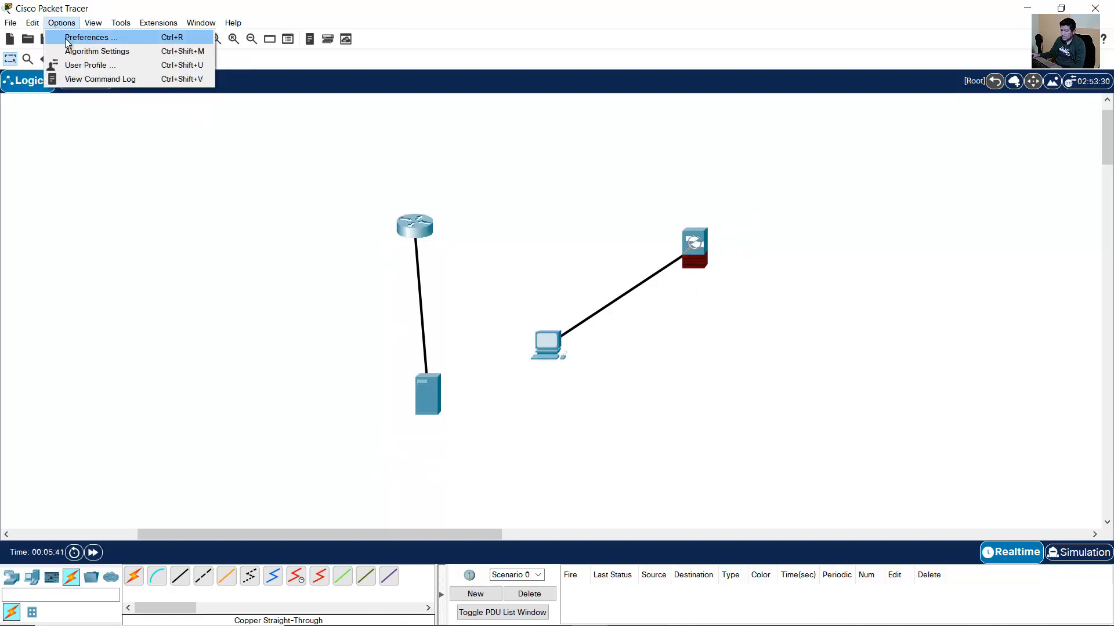
left_click(87, 37)
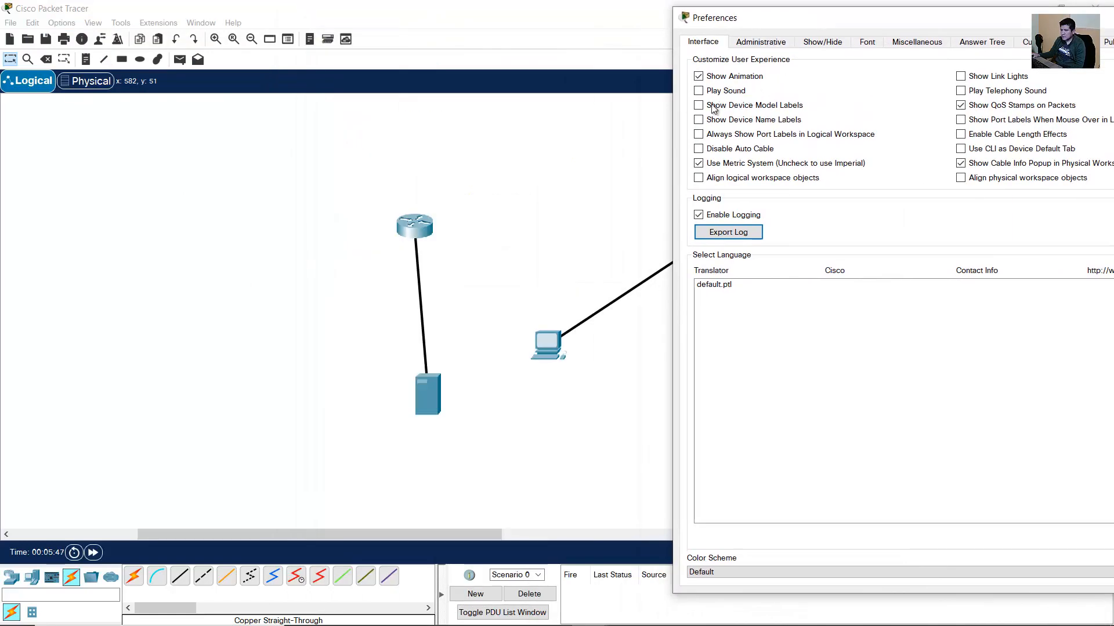
left_click(698, 105)
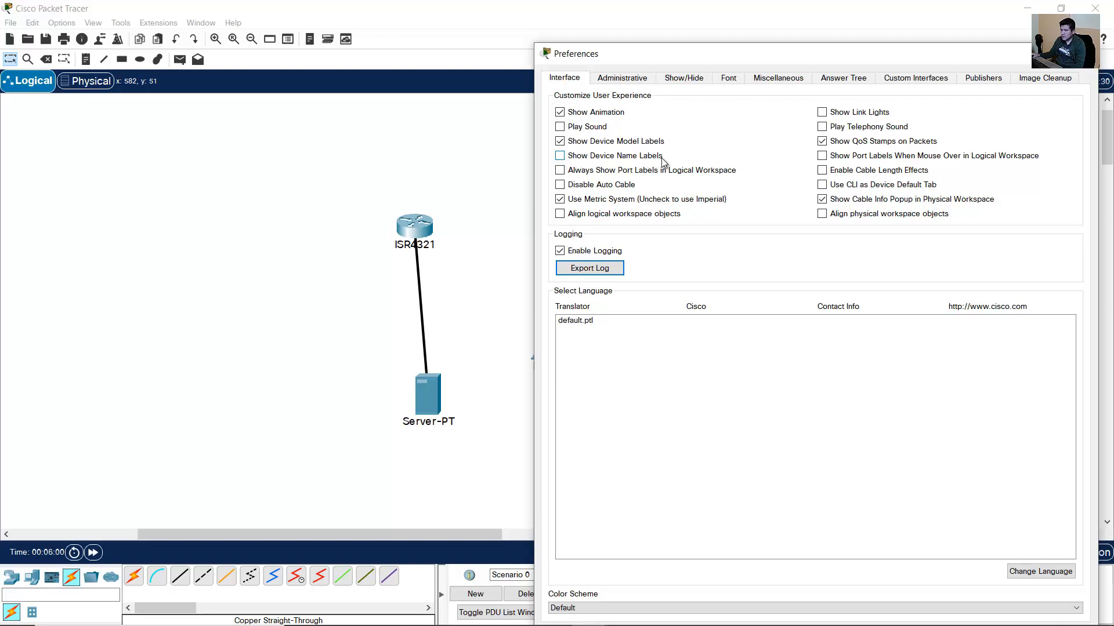
left_click(559, 156)
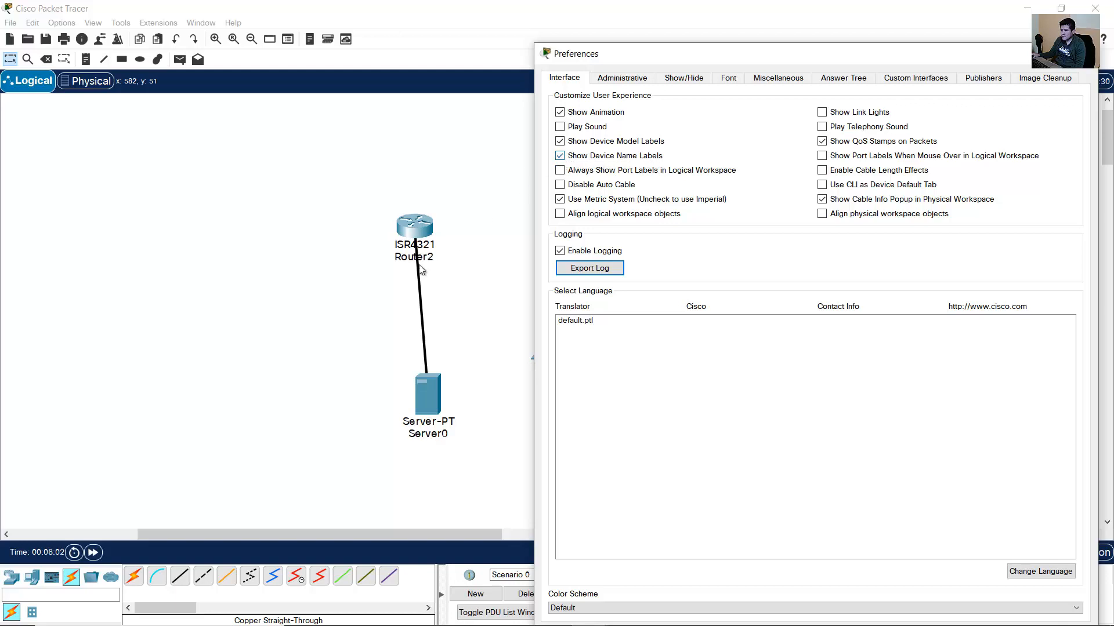
mouse_move(586, 174)
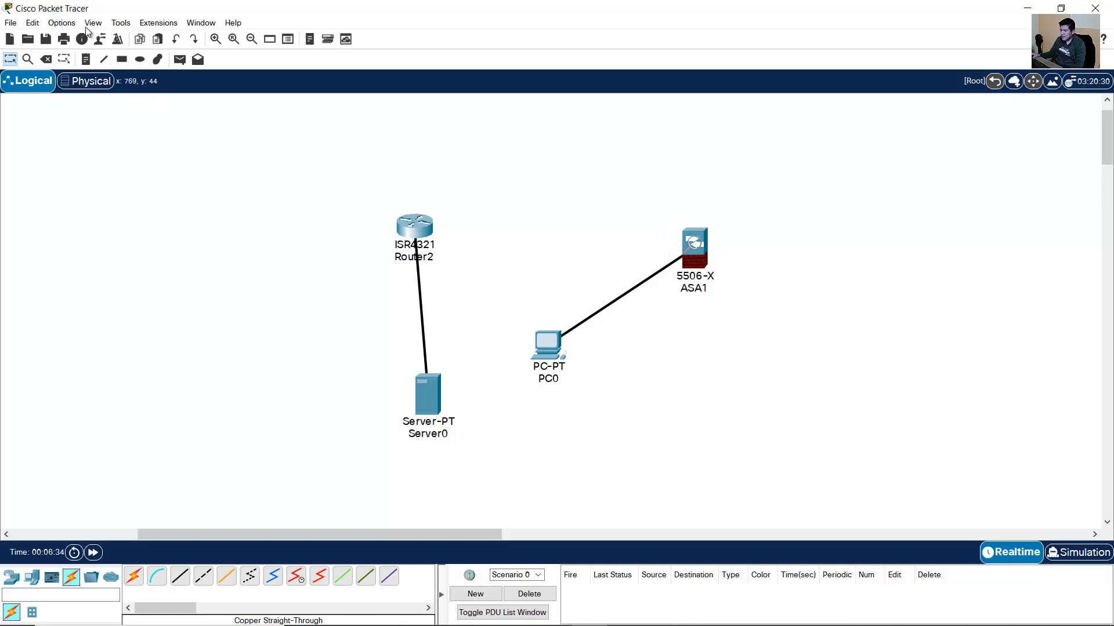
Enable Show Link Lights on the Interface tab of Preferences
left_click(60, 22)
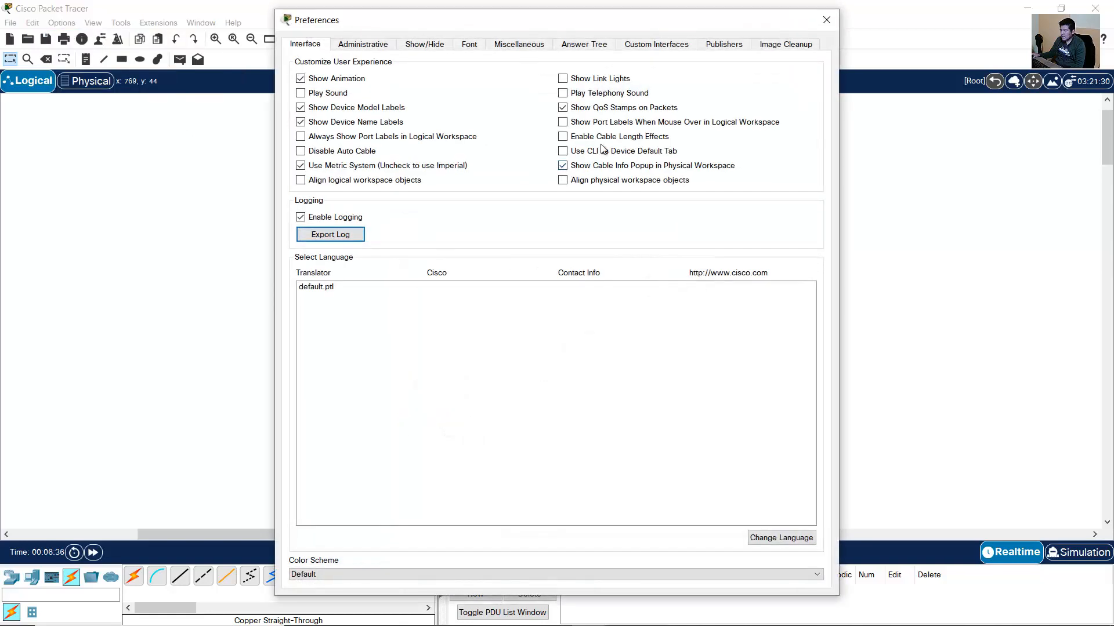
left_click(563, 78)
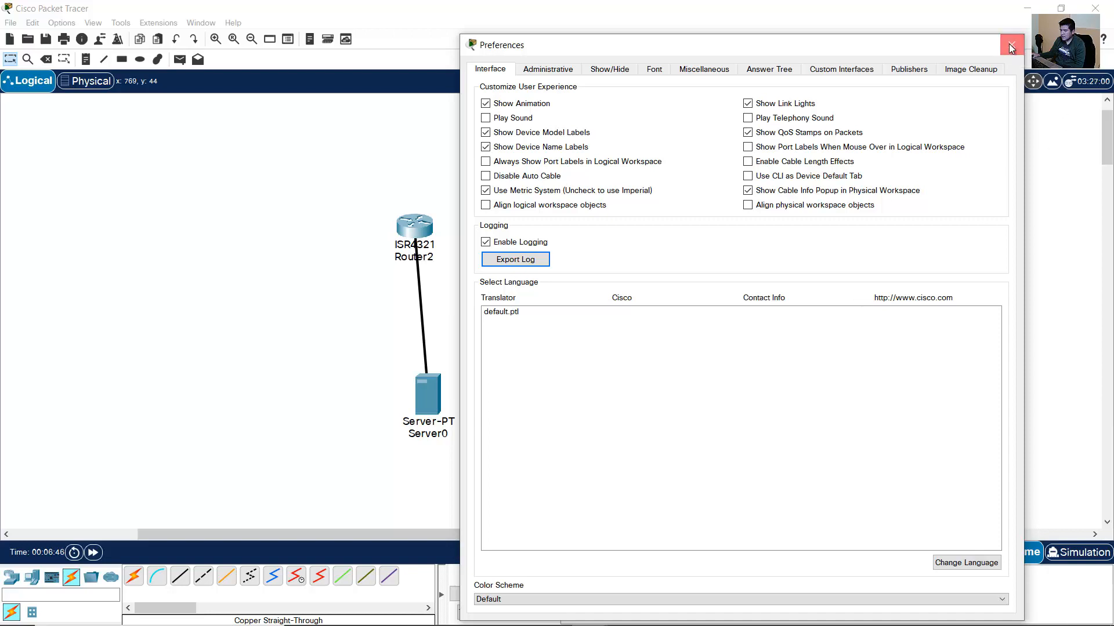
left_click(1010, 45)
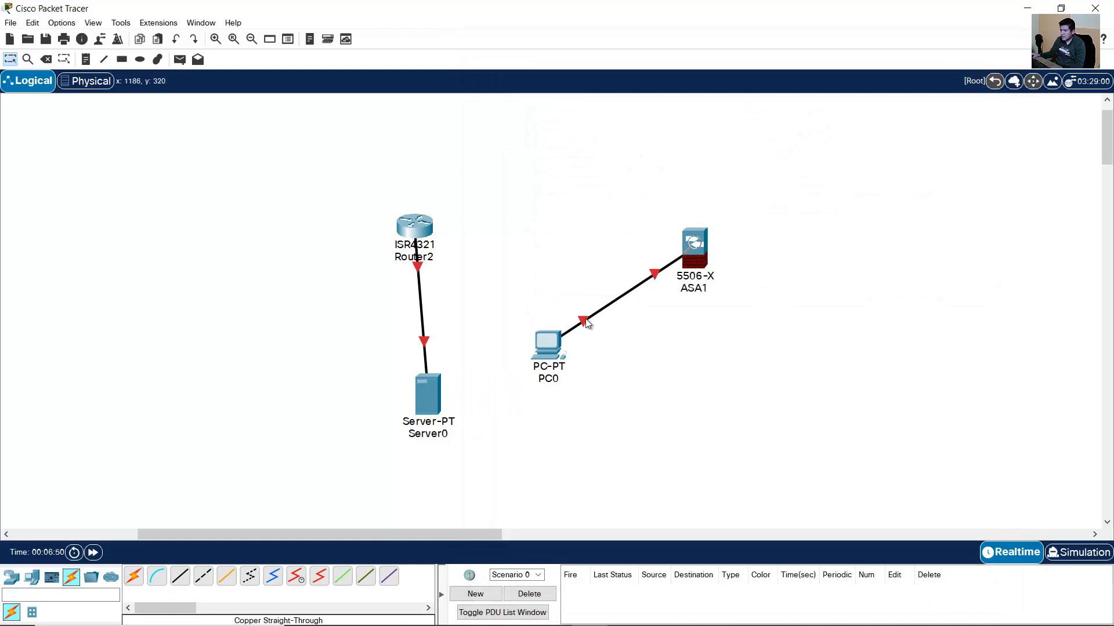
mouse_move(626, 400)
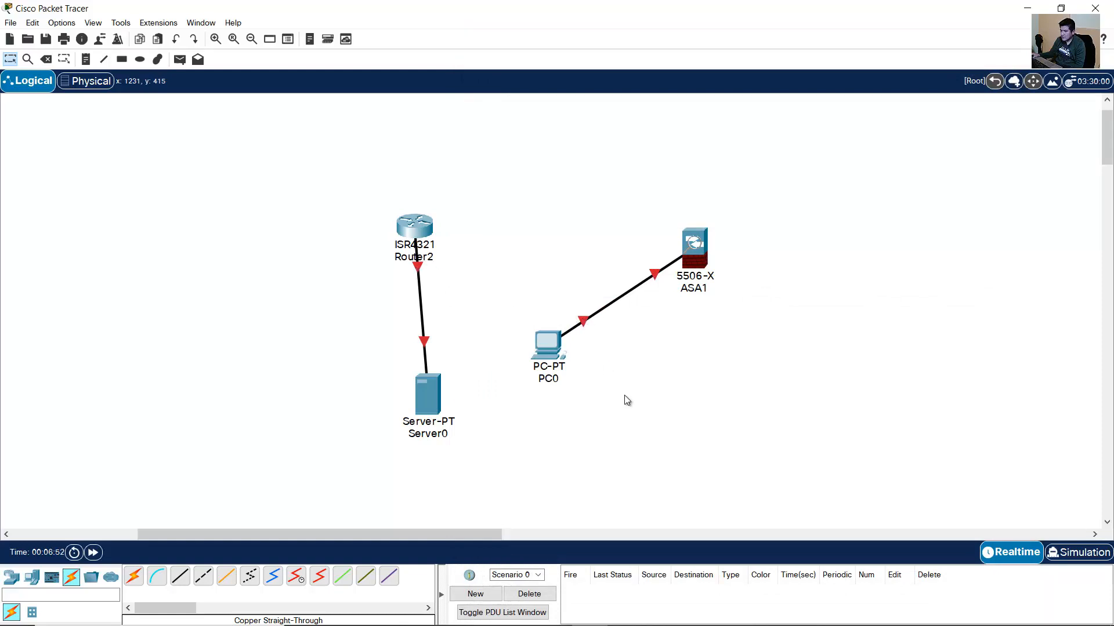
mouse_move(589, 330)
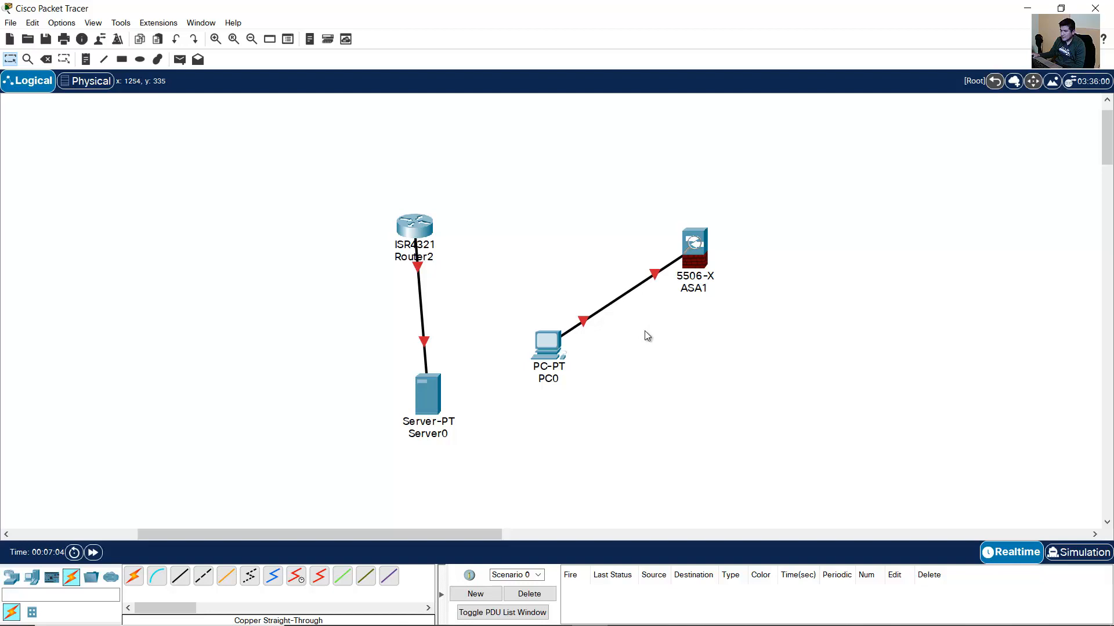
mouse_move(654, 276)
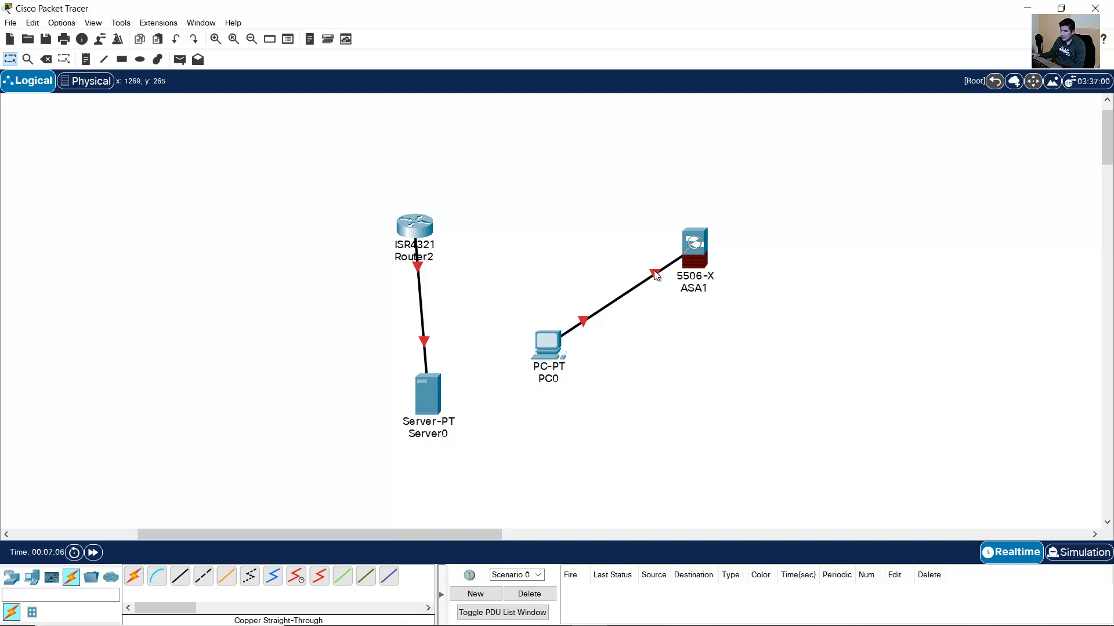
mouse_move(657, 286)
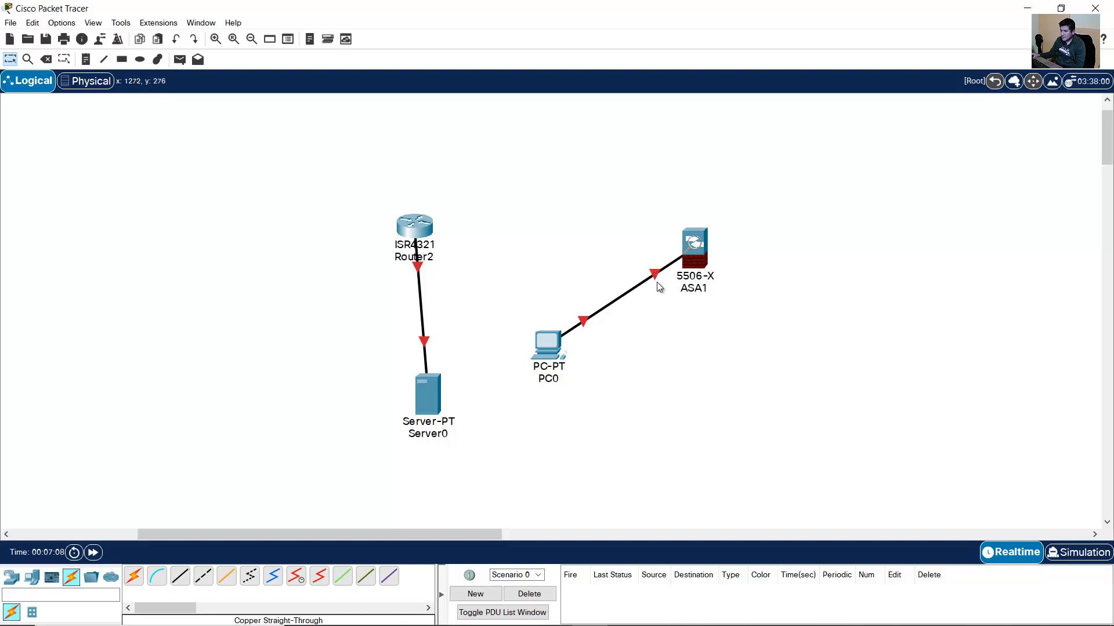
mouse_move(655, 278)
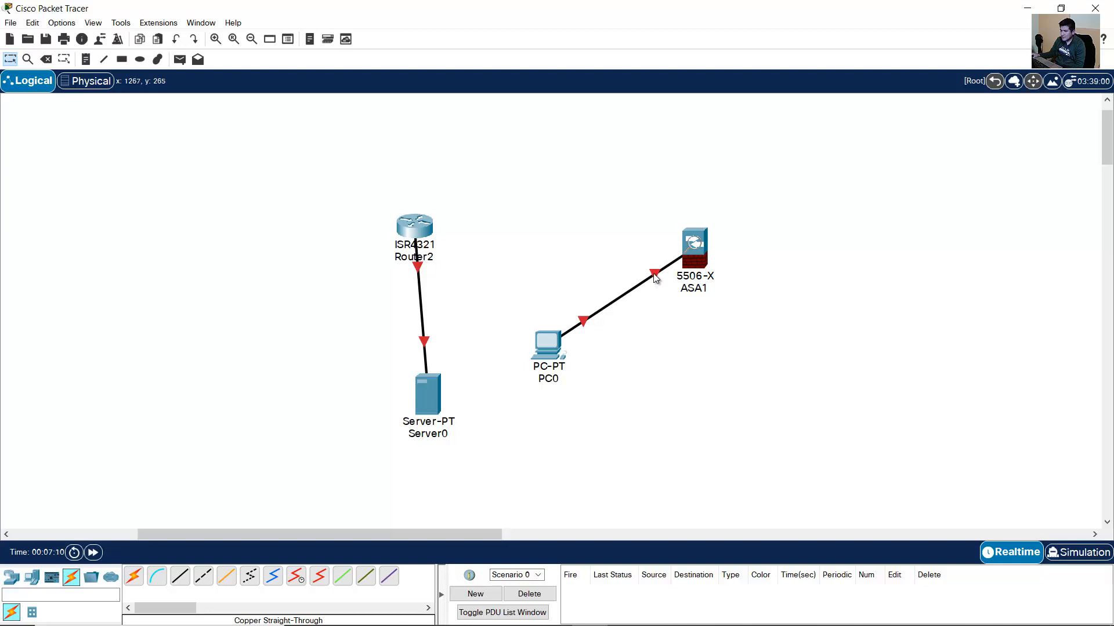
mouse_move(654, 277)
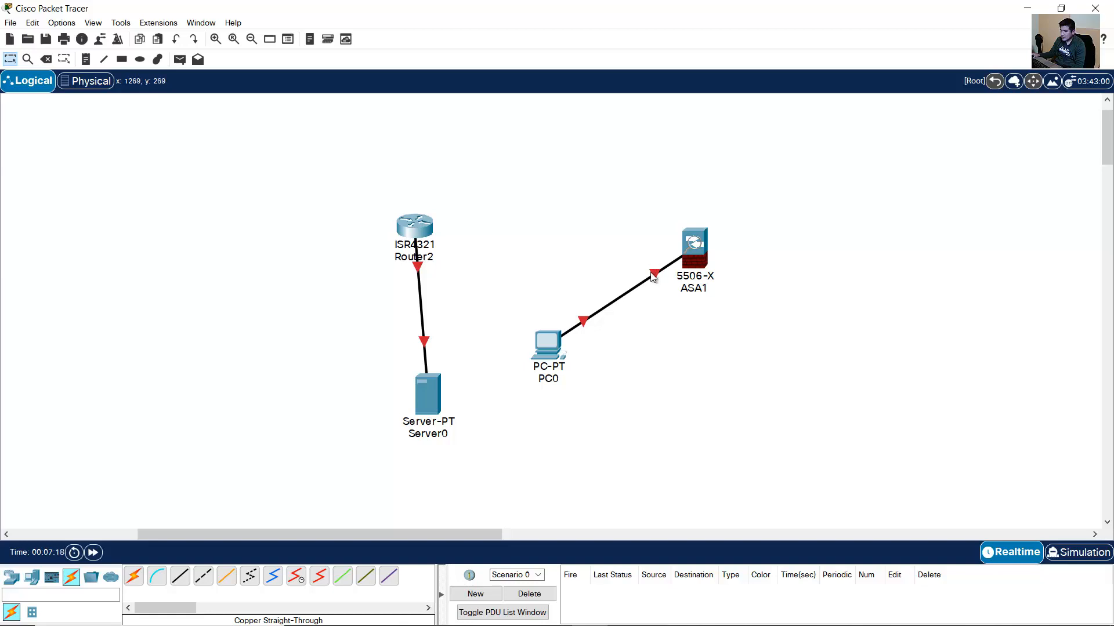
Enable Show Port Labels When Mouse Over in Logical Workspace in Preferences
left_click(61, 22)
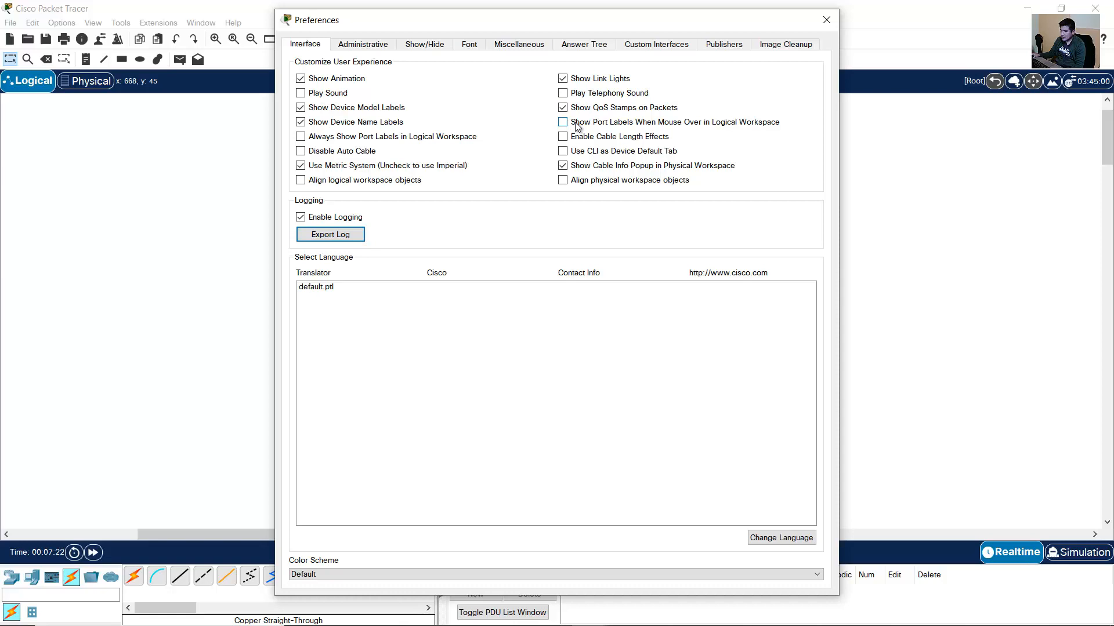
mouse_move(703, 128)
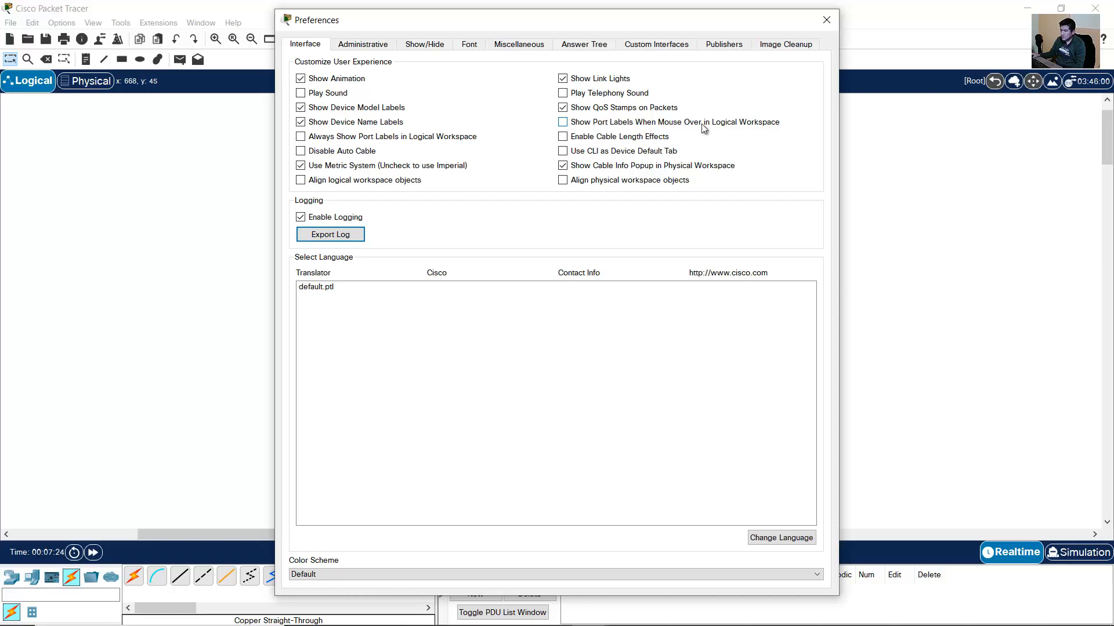
mouse_move(784, 126)
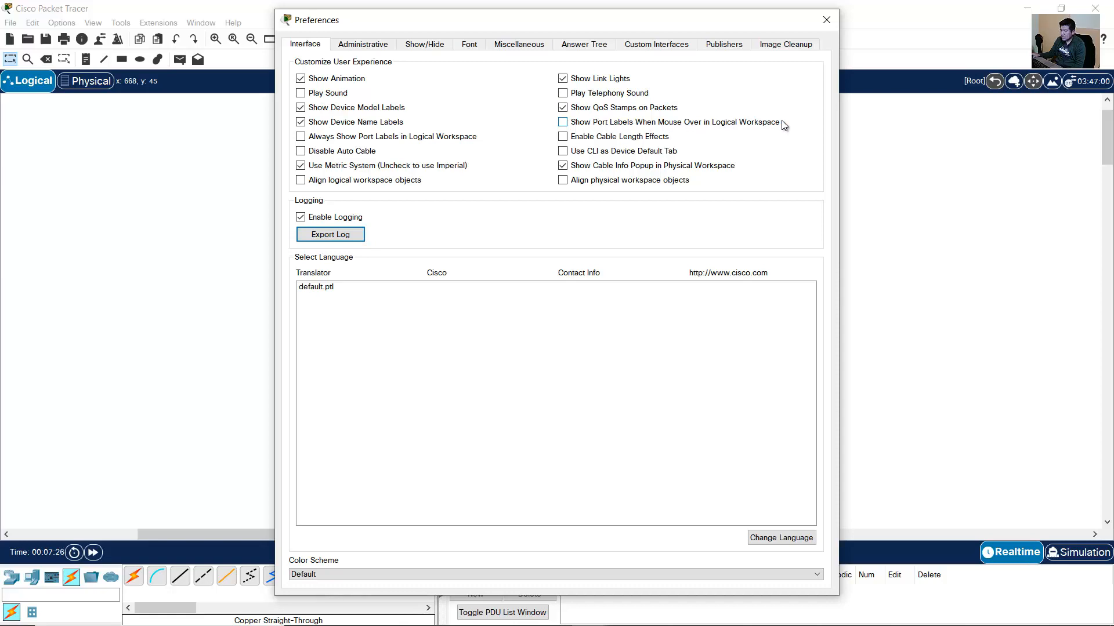
left_click(562, 122)
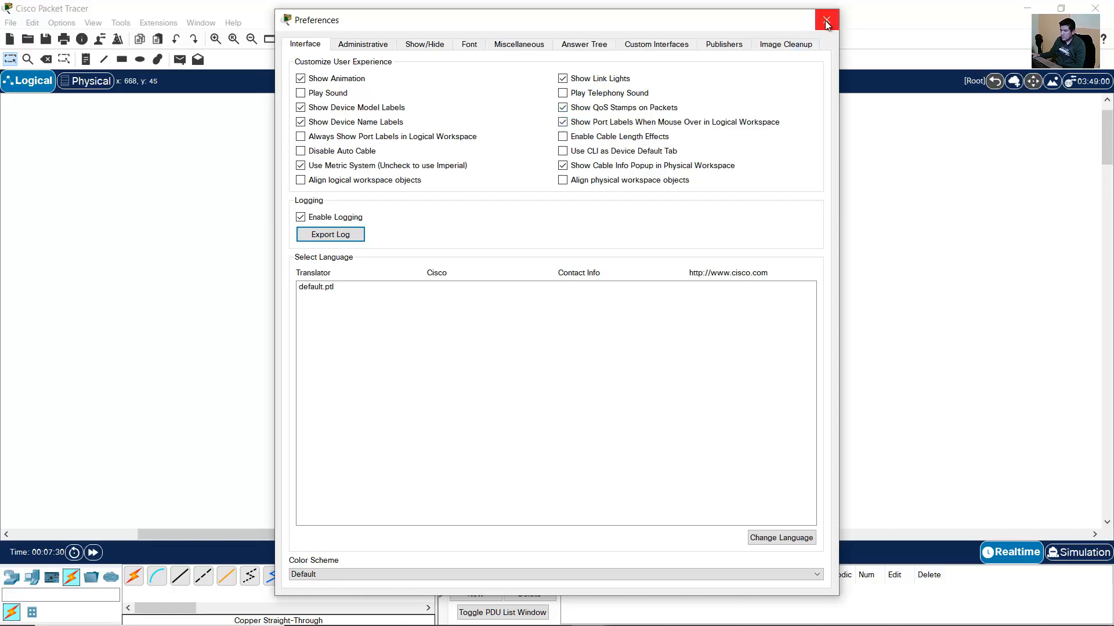
mouse_move(825, 20)
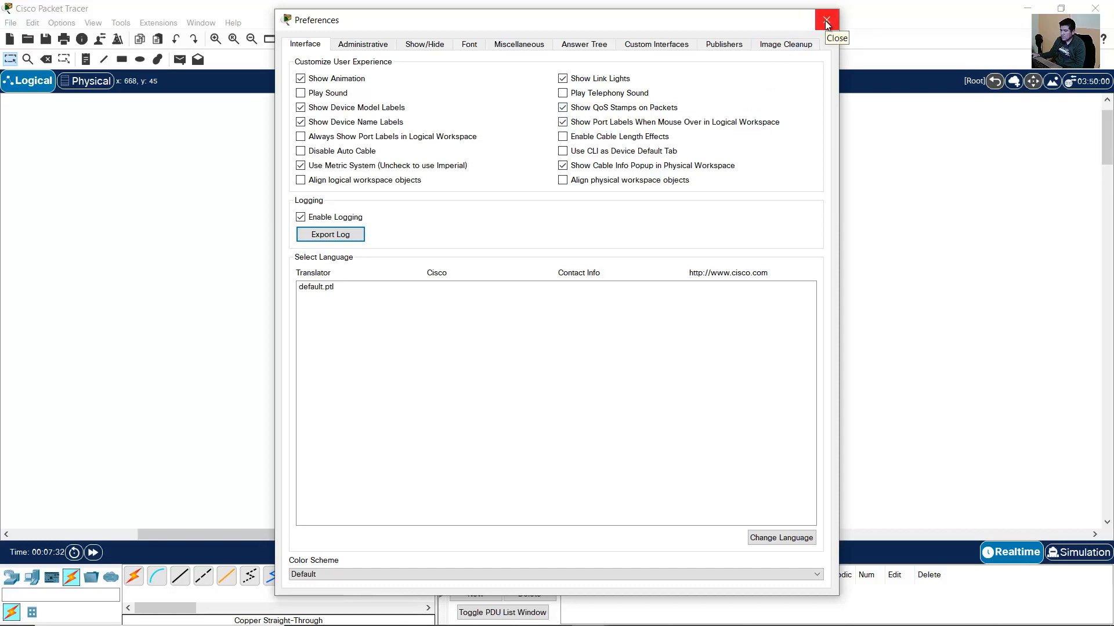
left_click(826, 20)
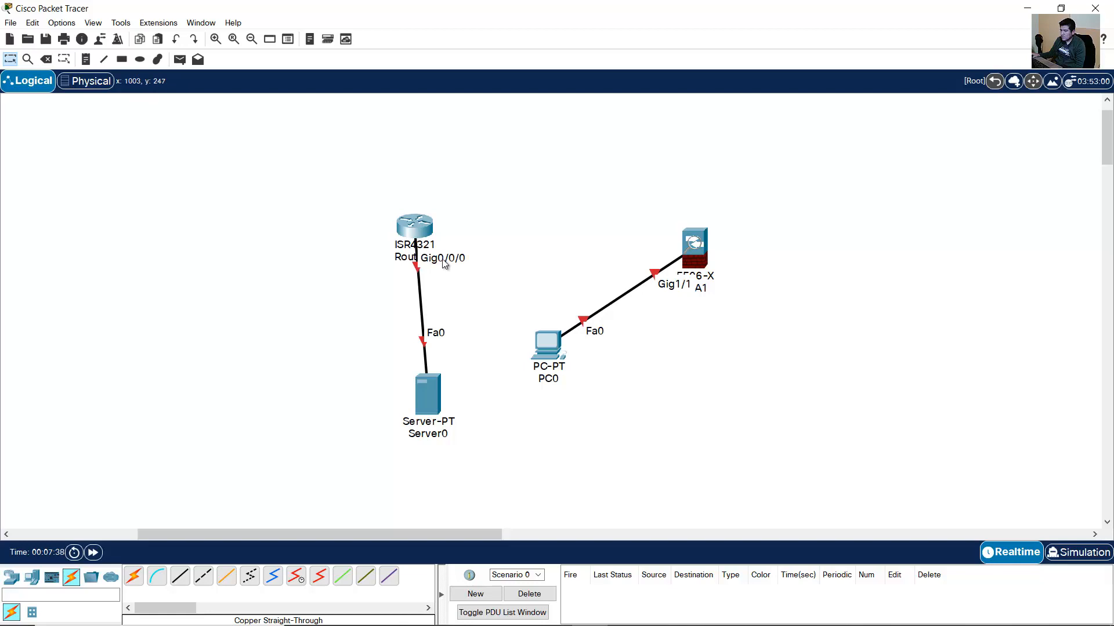
mouse_move(438, 328)
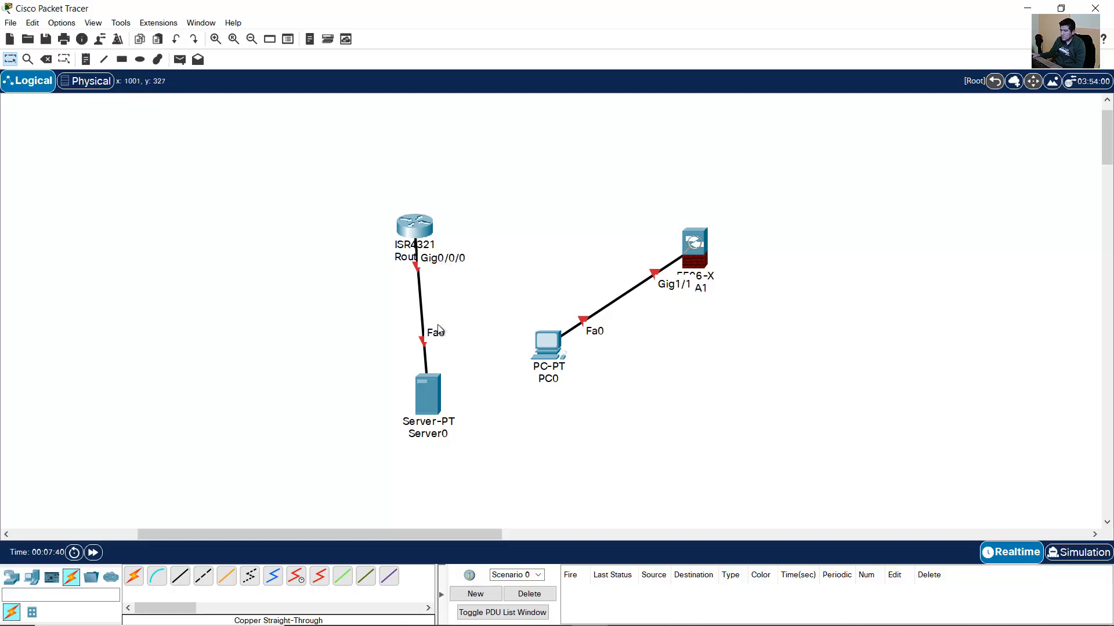
mouse_move(595, 165)
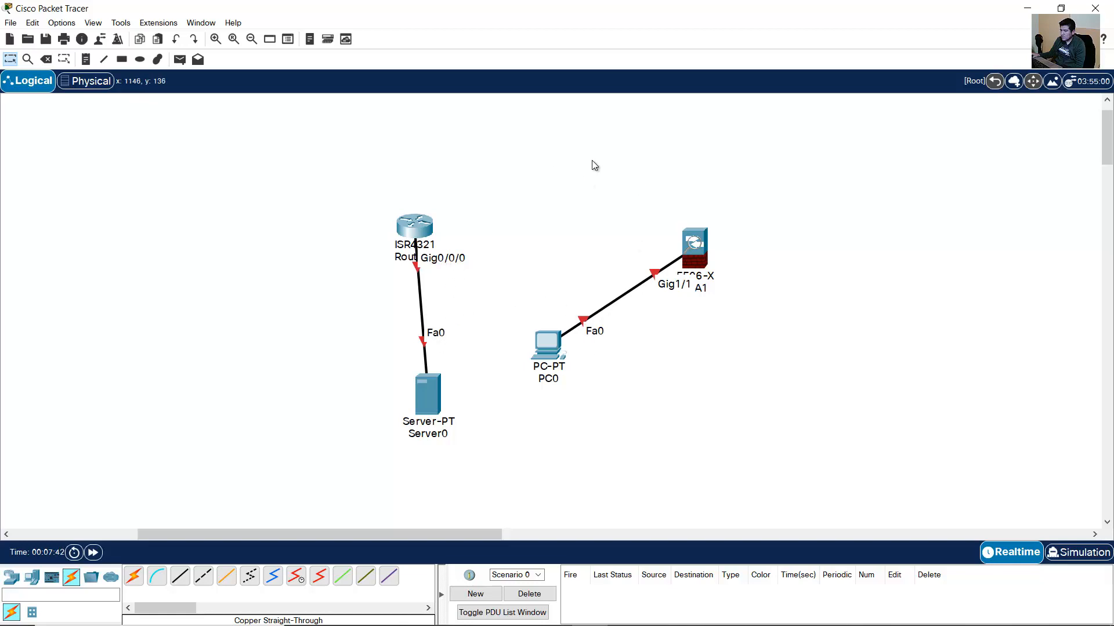
mouse_move(468, 431)
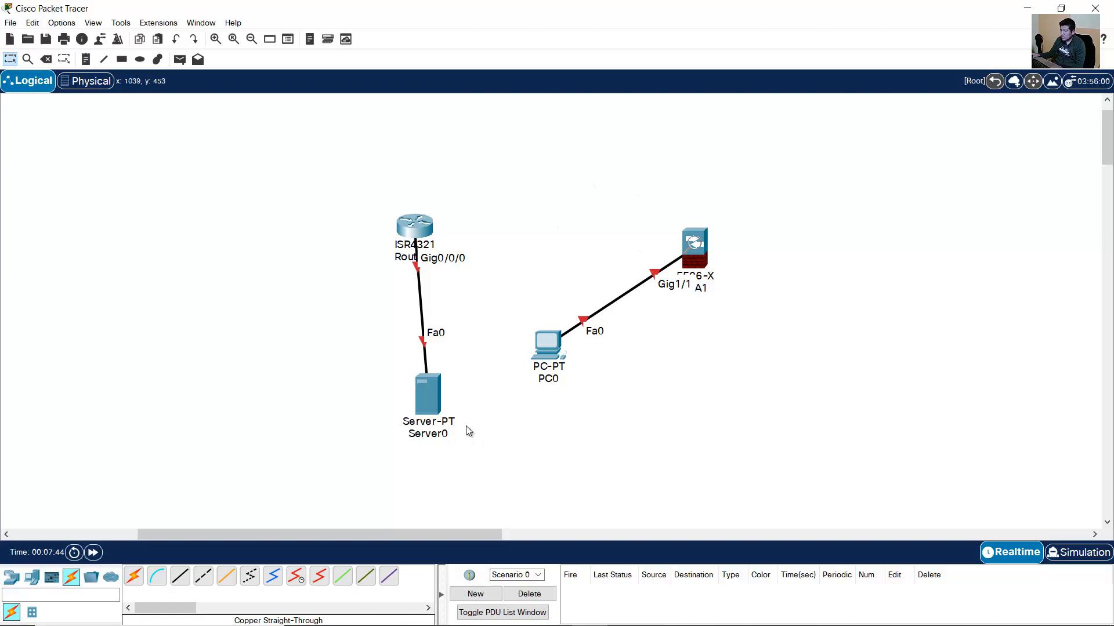
mouse_move(444, 242)
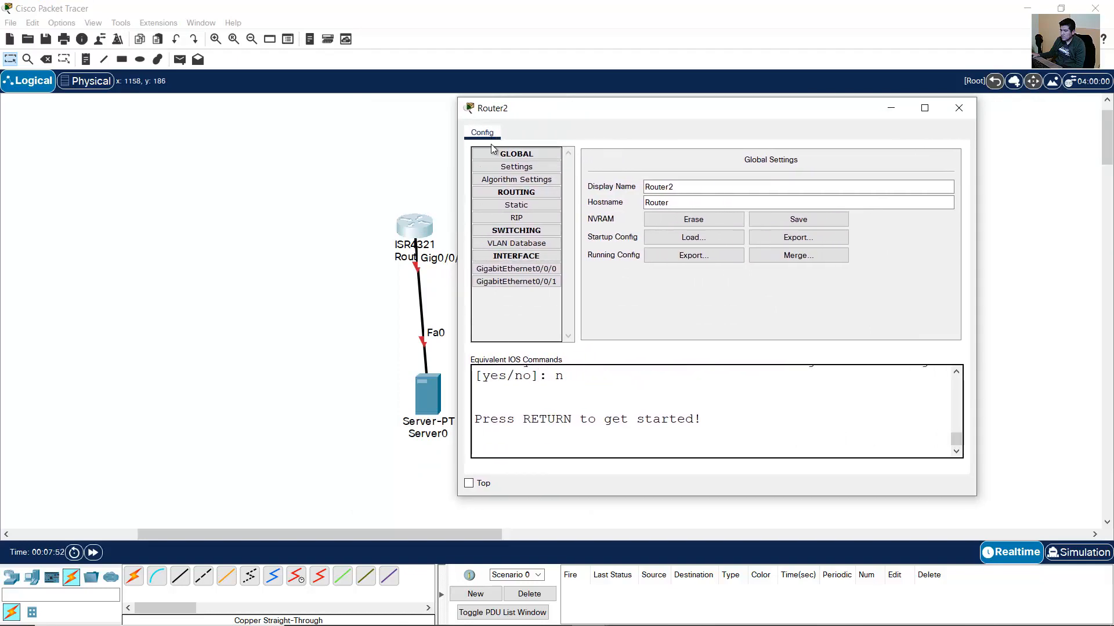
mouse_move(515, 139)
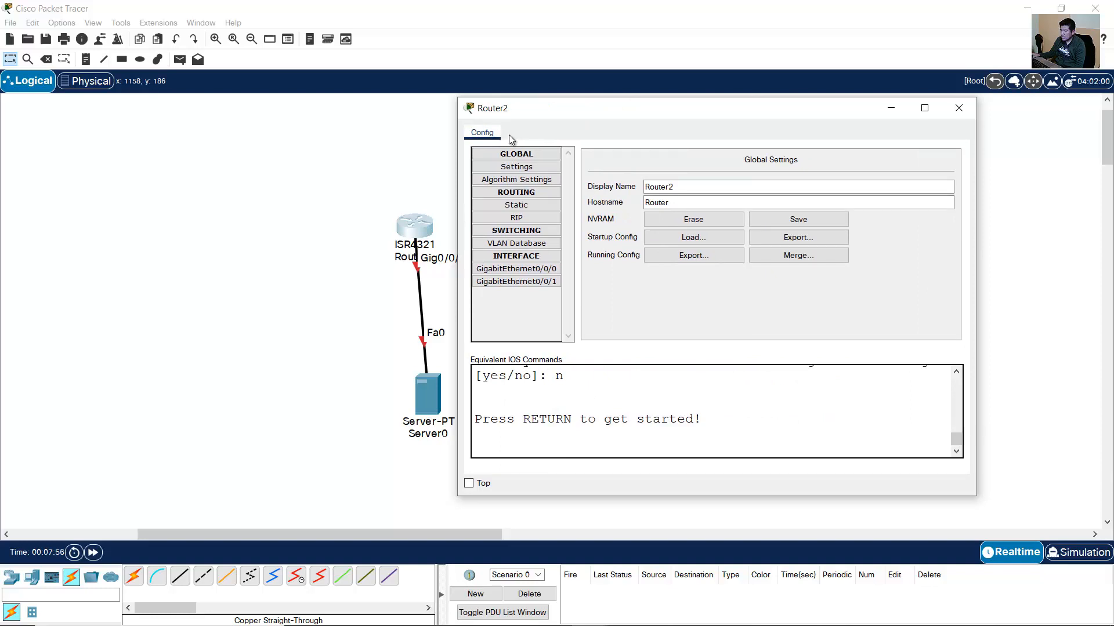
mouse_move(488, 140)
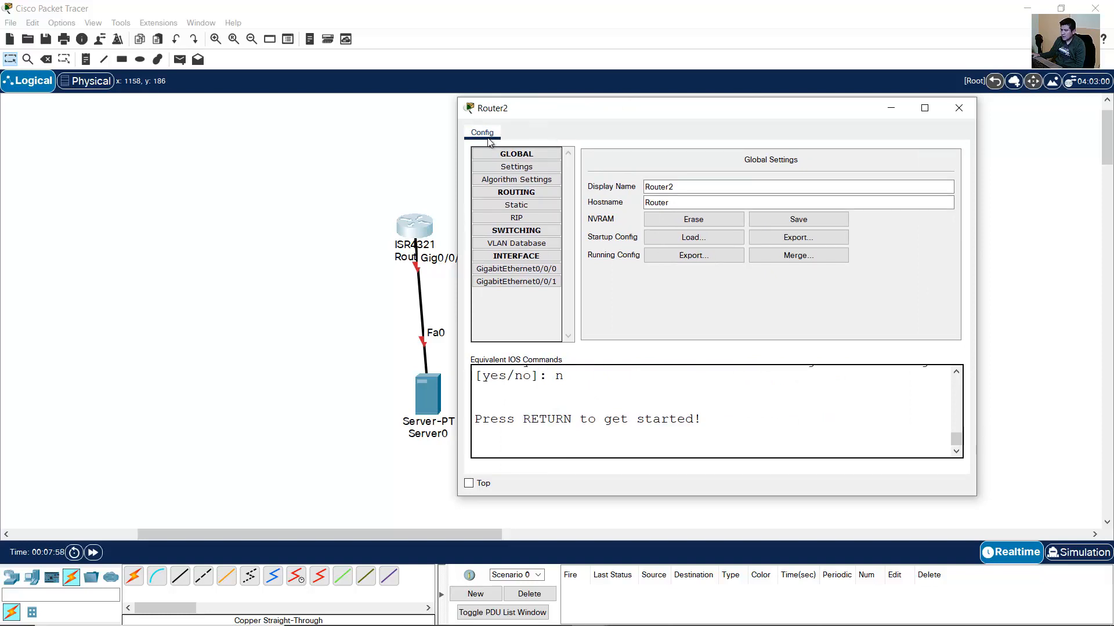
mouse_move(547, 138)
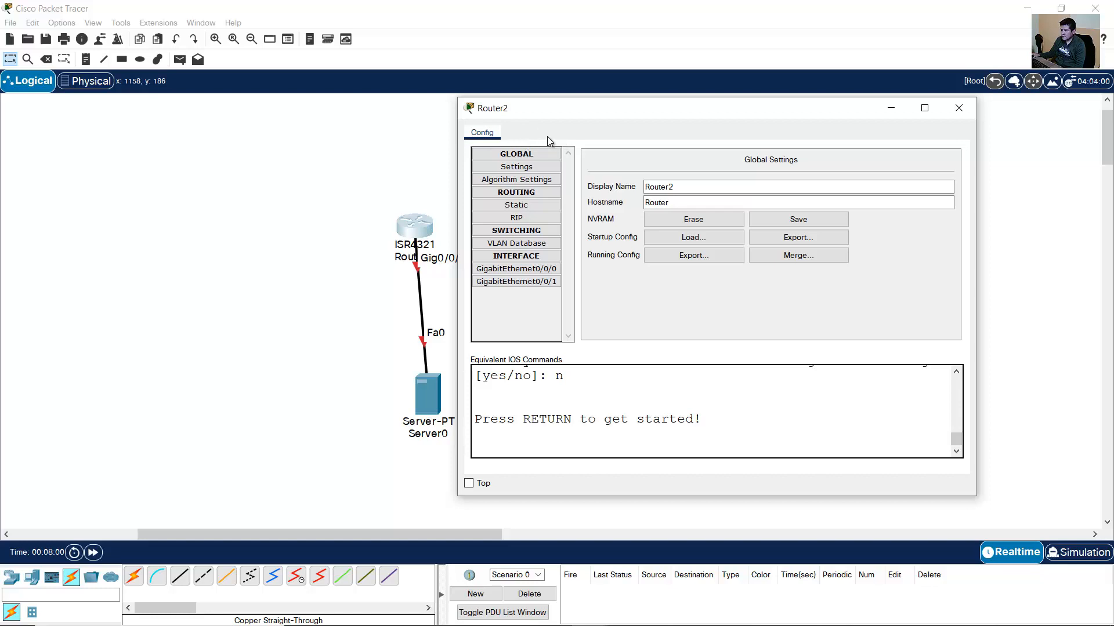
Uncheck Hide Physical Tab and Hide All Devices CLI Tab under Show/Hide in Preferences
left_click(959, 108)
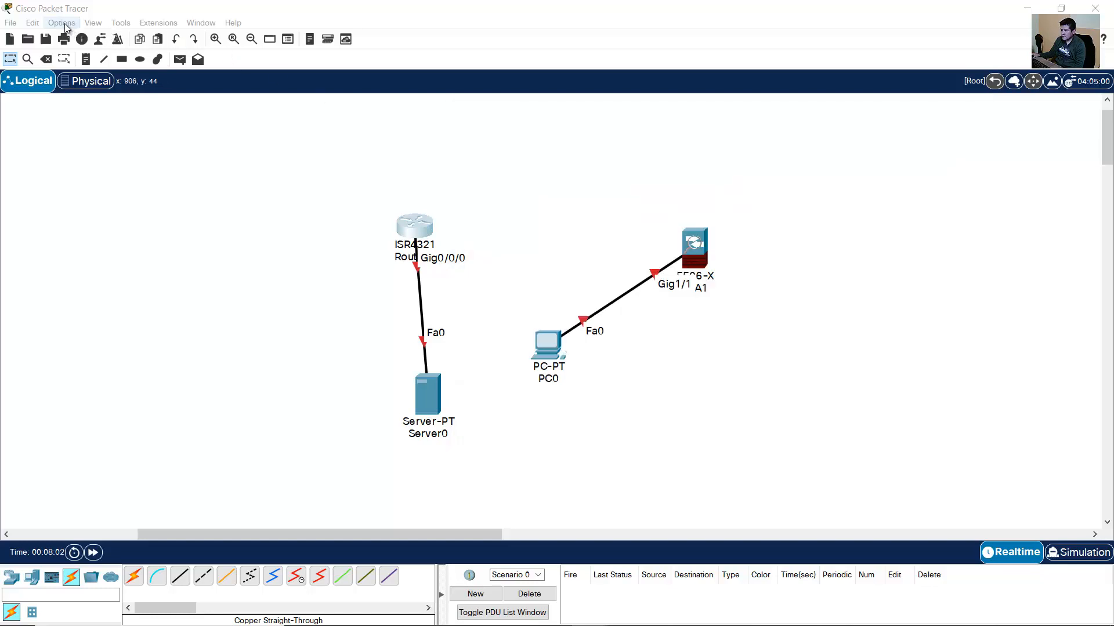
left_click(61, 22)
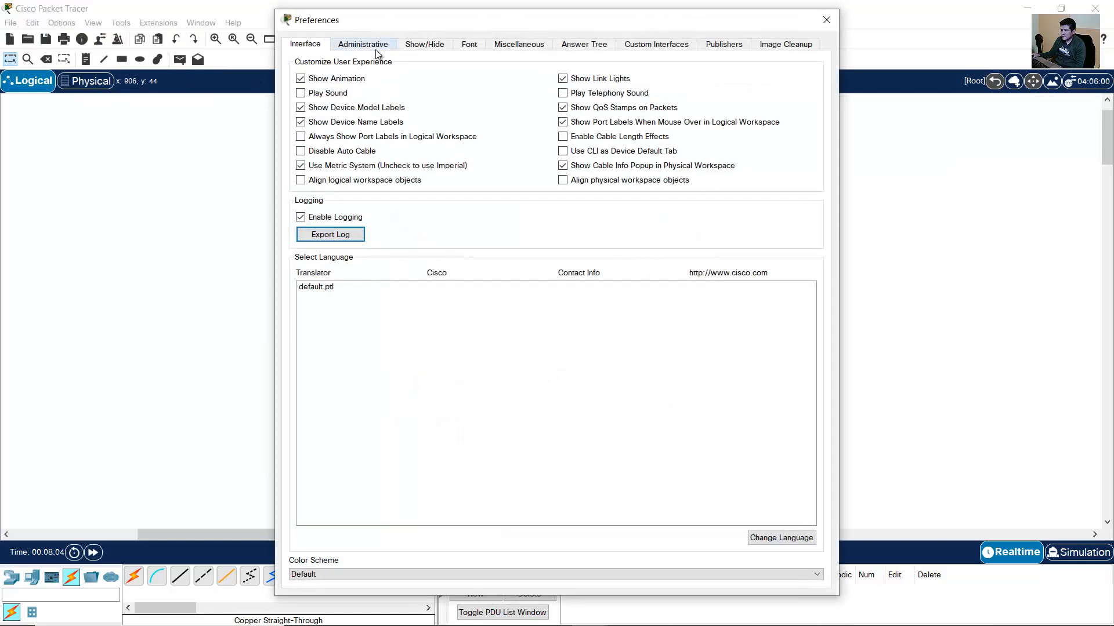
left_click(424, 44)
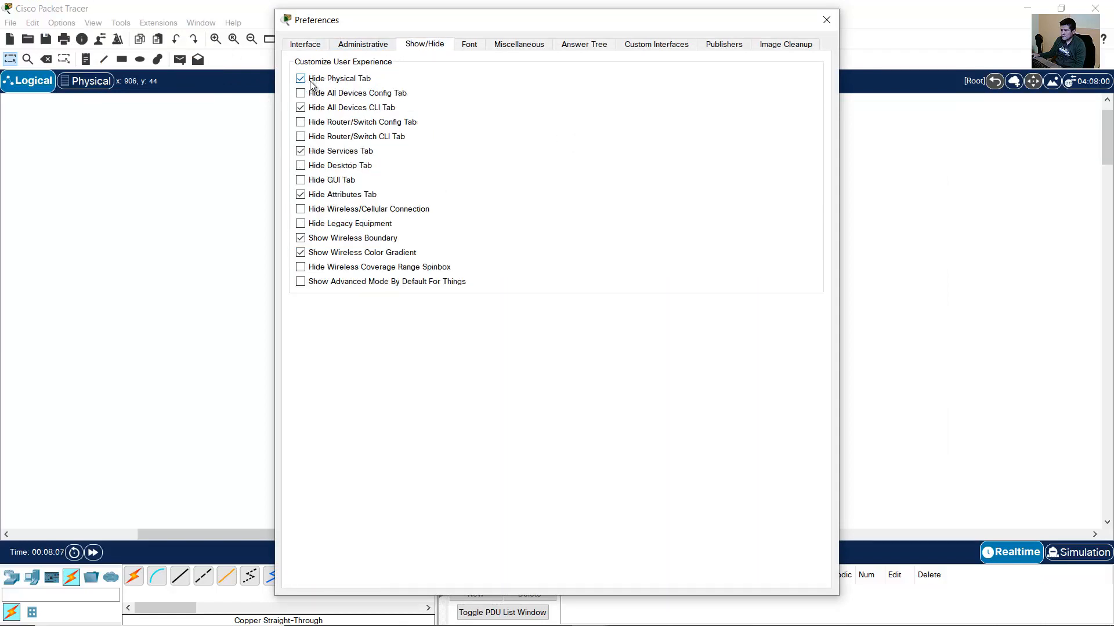
mouse_move(338, 78)
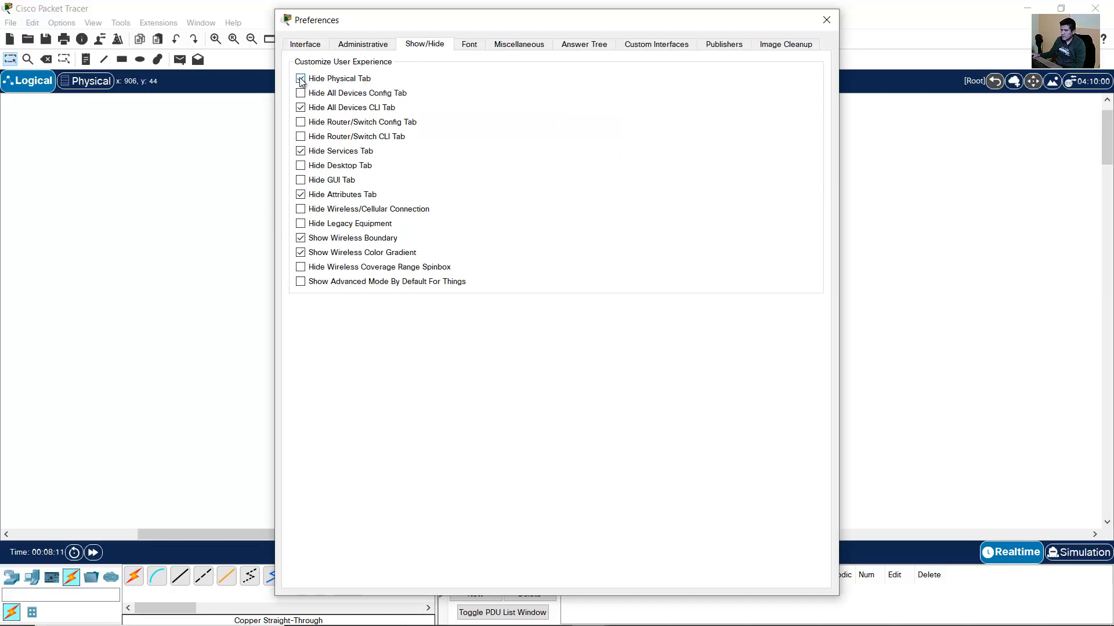
left_click(300, 78)
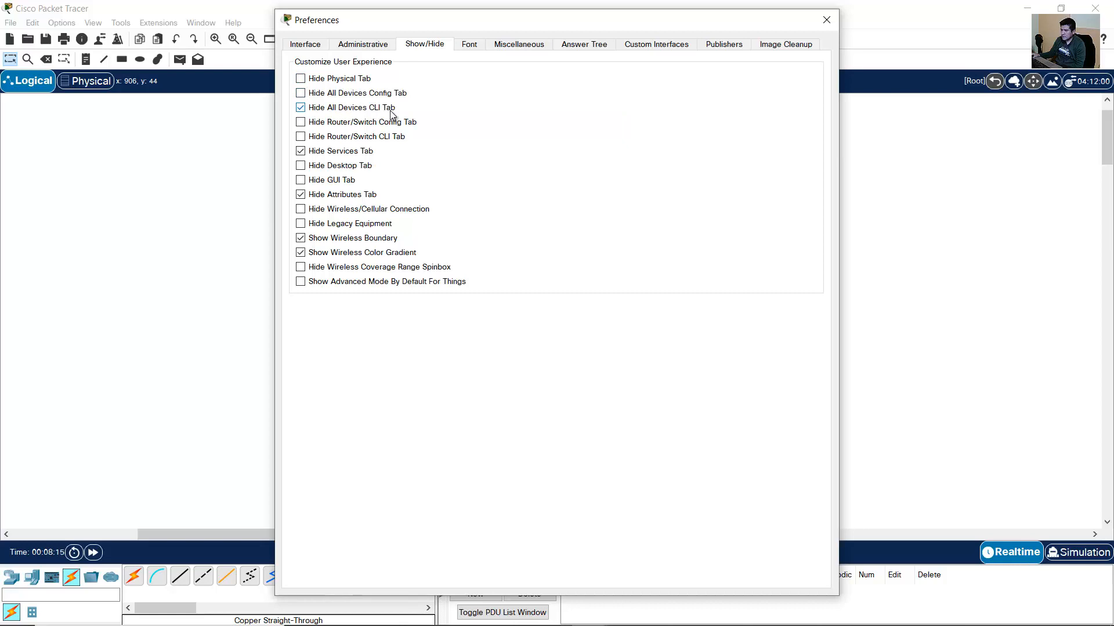
left_click(301, 107)
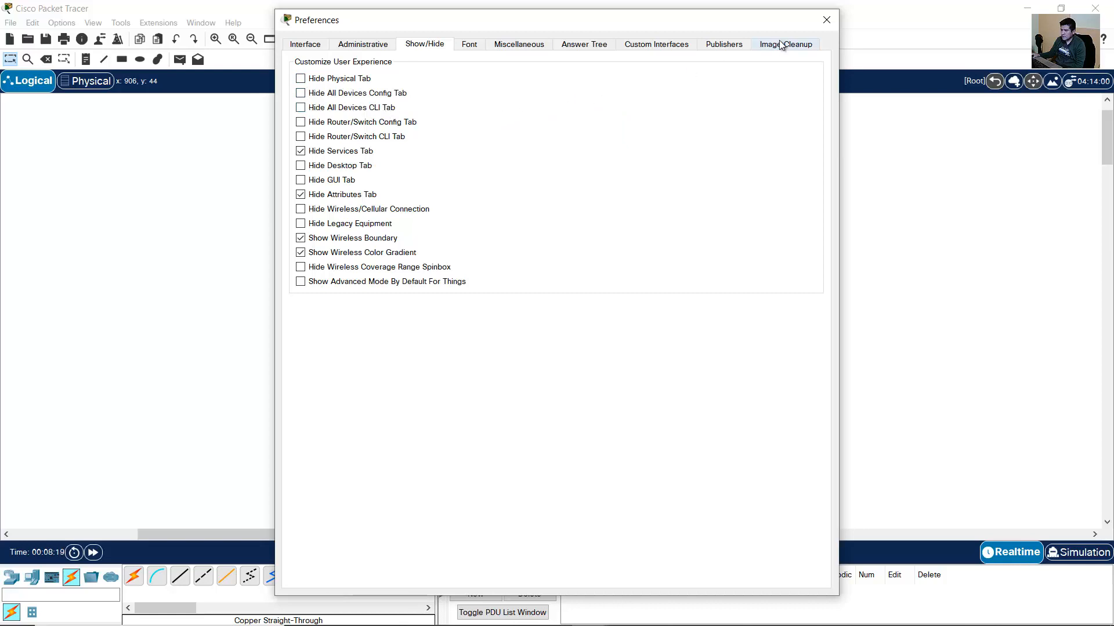
Verify Router2's window now shows CLI and Config views, then close it
left_click(826, 19)
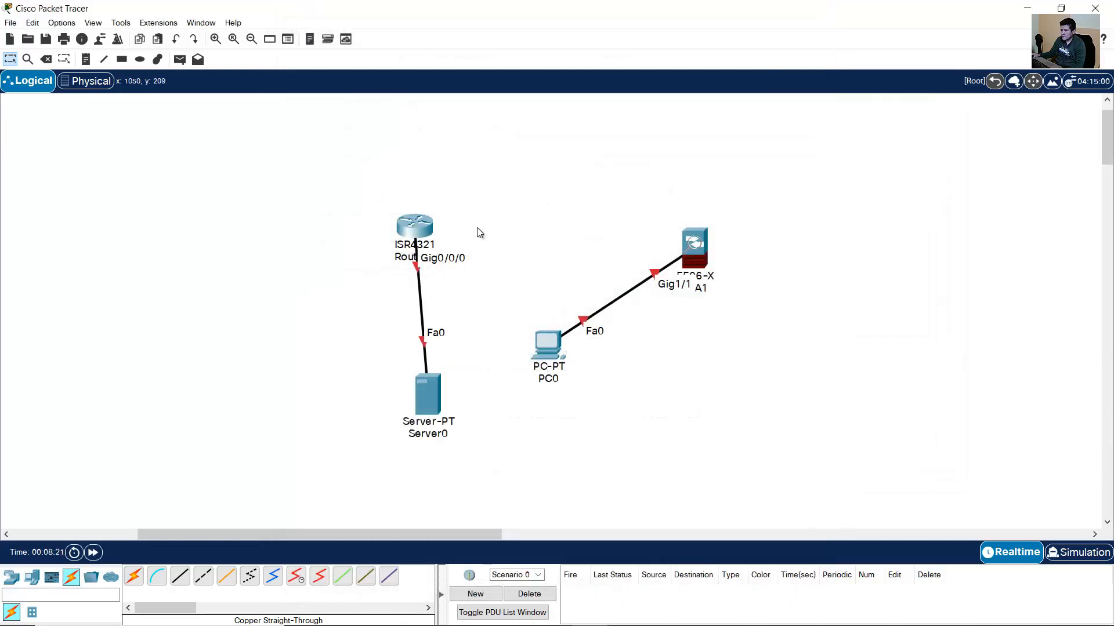
double_click(414, 225)
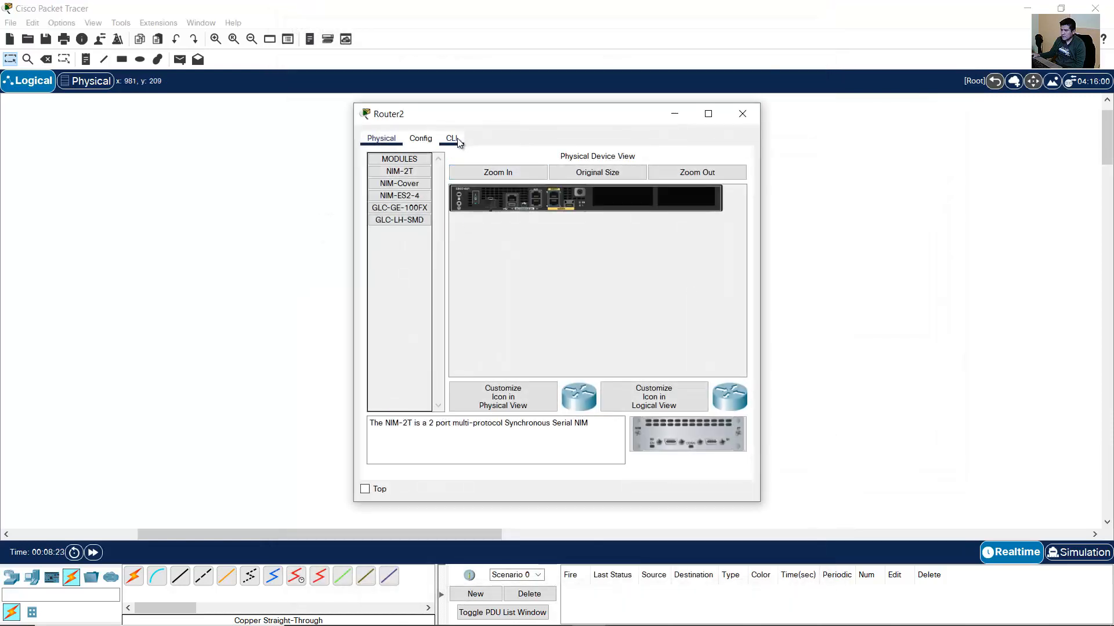
mouse_move(578, 232)
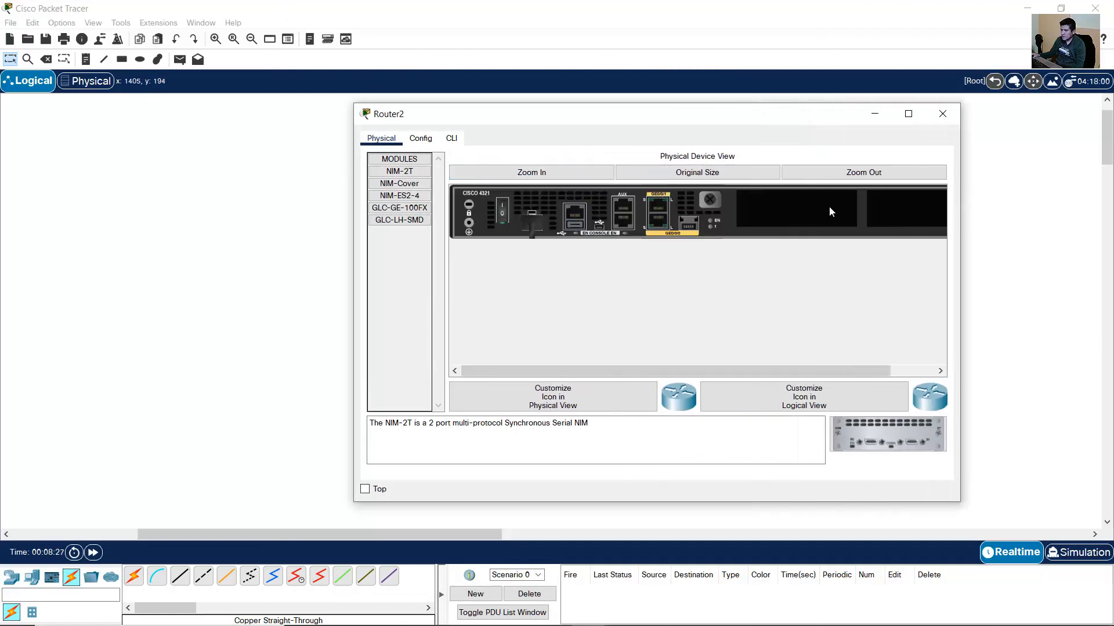
left_click(450, 138)
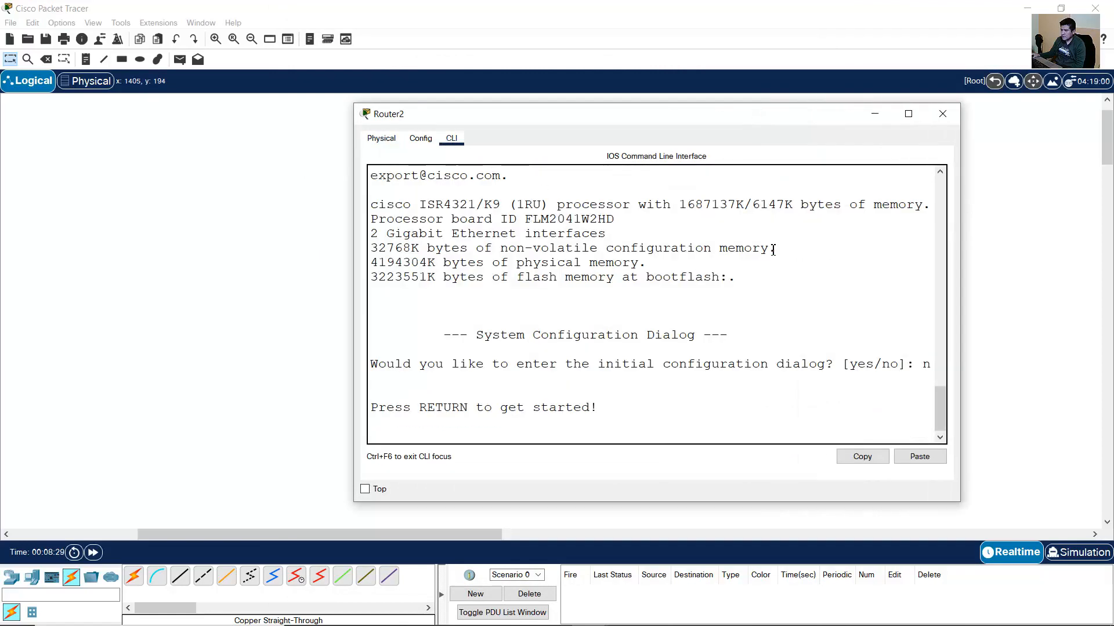
left_click(419, 138)
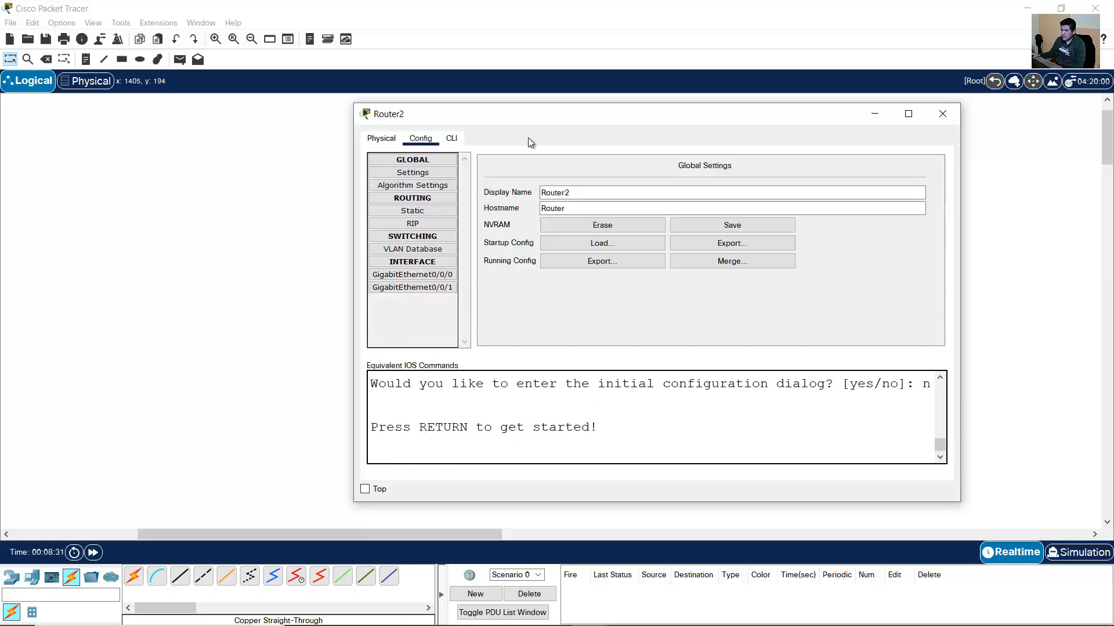
left_click(942, 113)
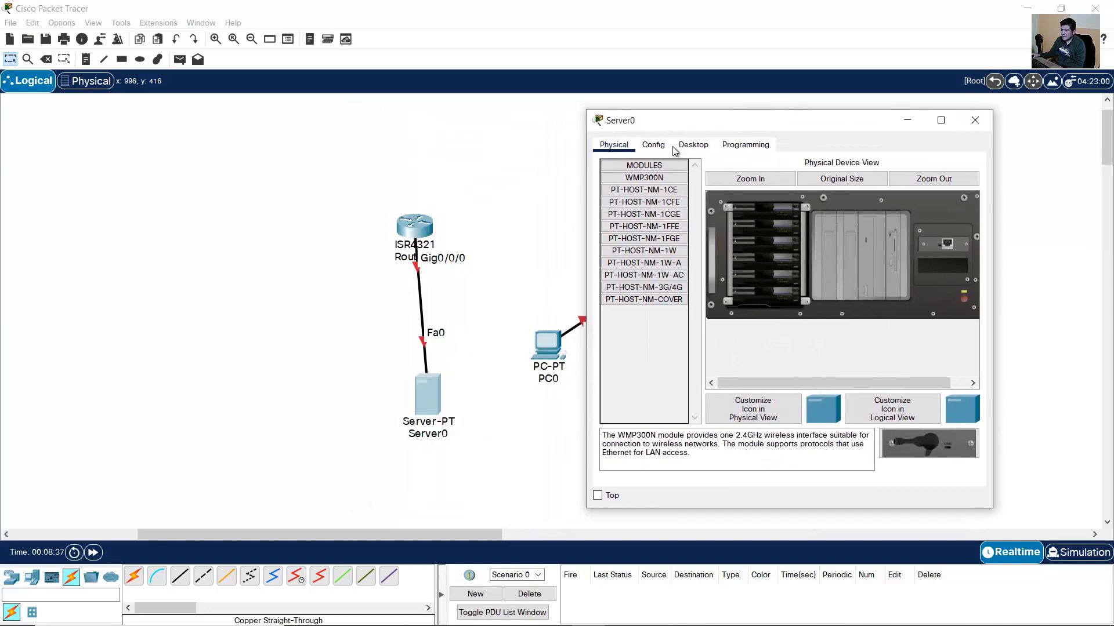
Check Server0's Config and Desktop views and close its window
left_click(652, 145)
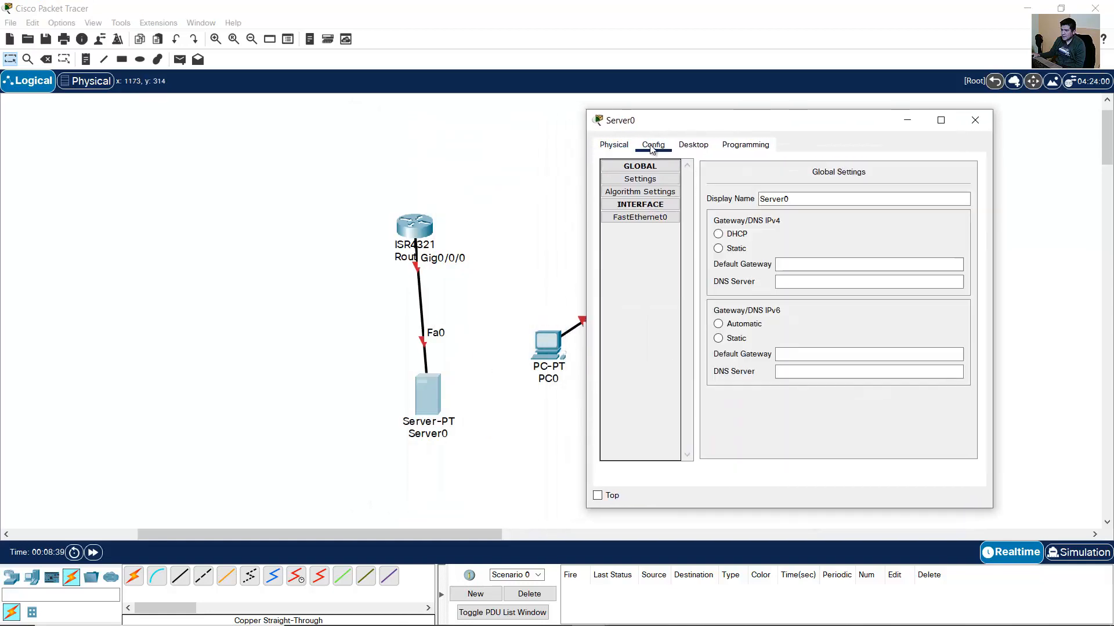
left_click(693, 144)
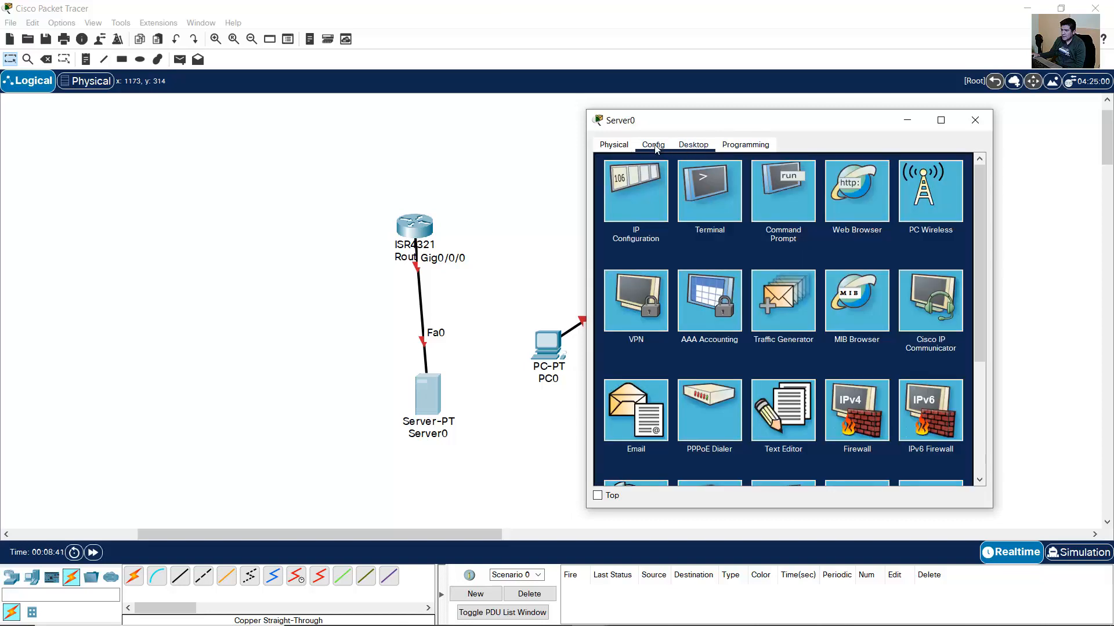
left_click(613, 145)
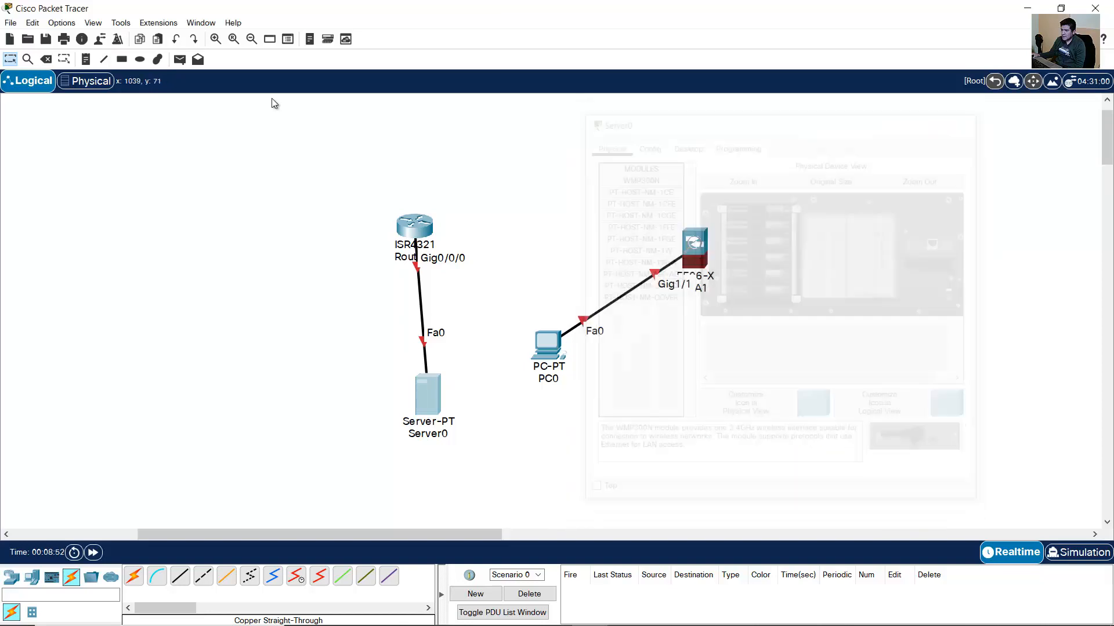
Uncheck Hide Services Tab under Show/Hide in Preferences and close the dialog
left_click(60, 22)
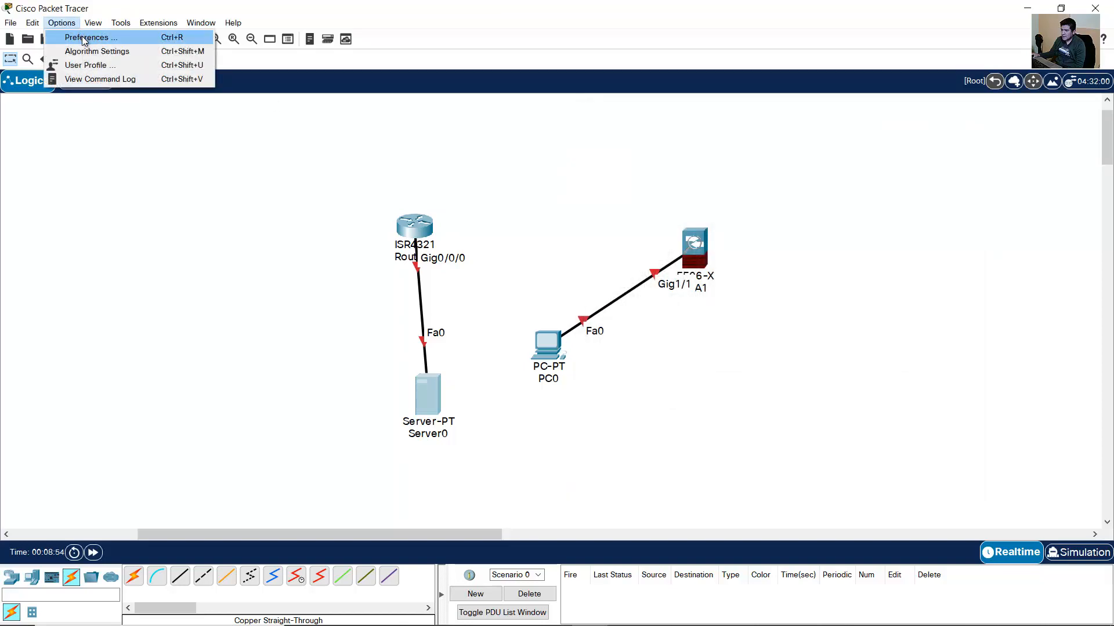
left_click(86, 38)
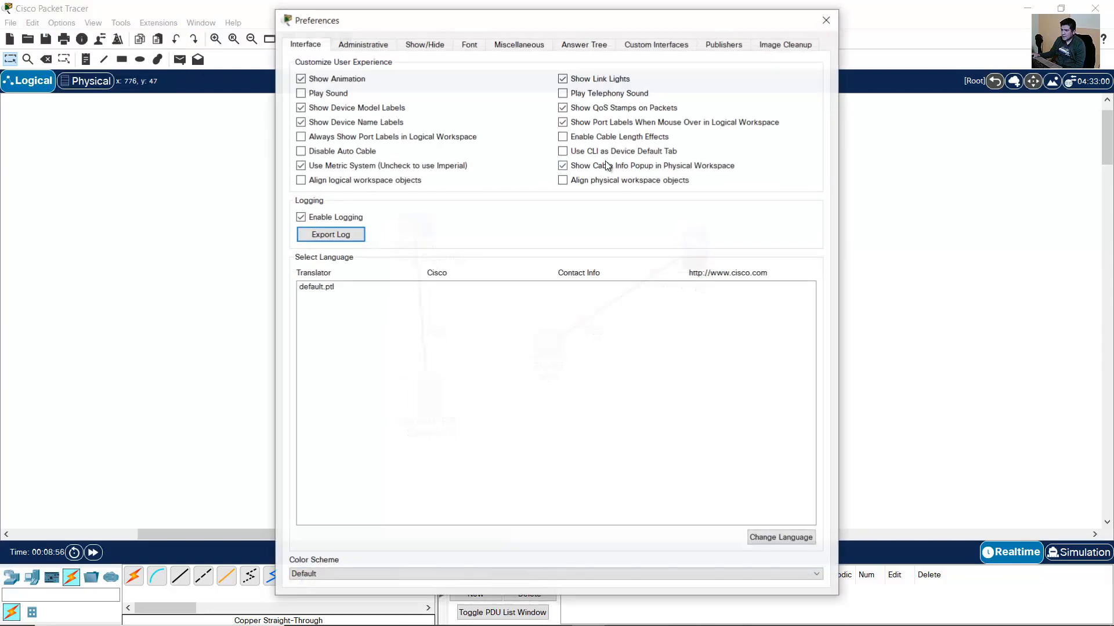
left_click(424, 44)
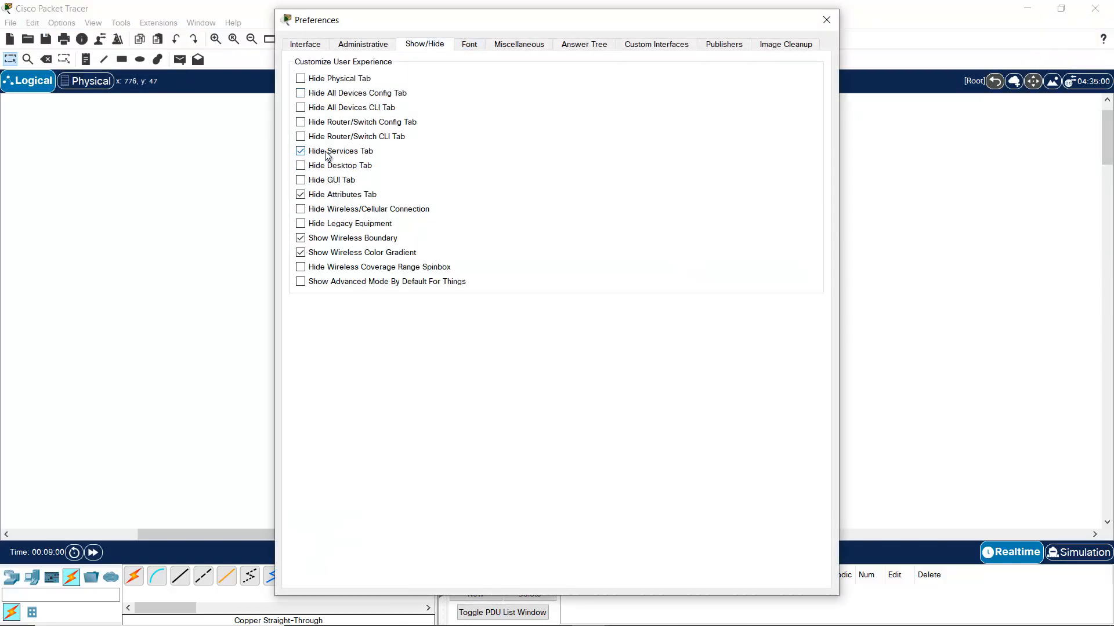
left_click(300, 151)
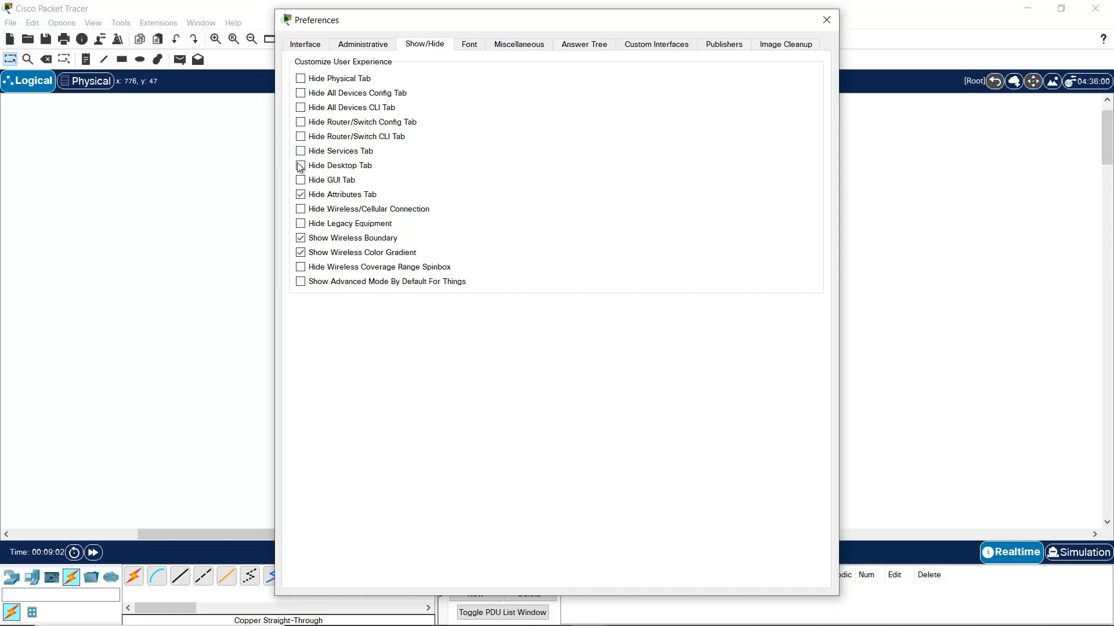
left_click(825, 19)
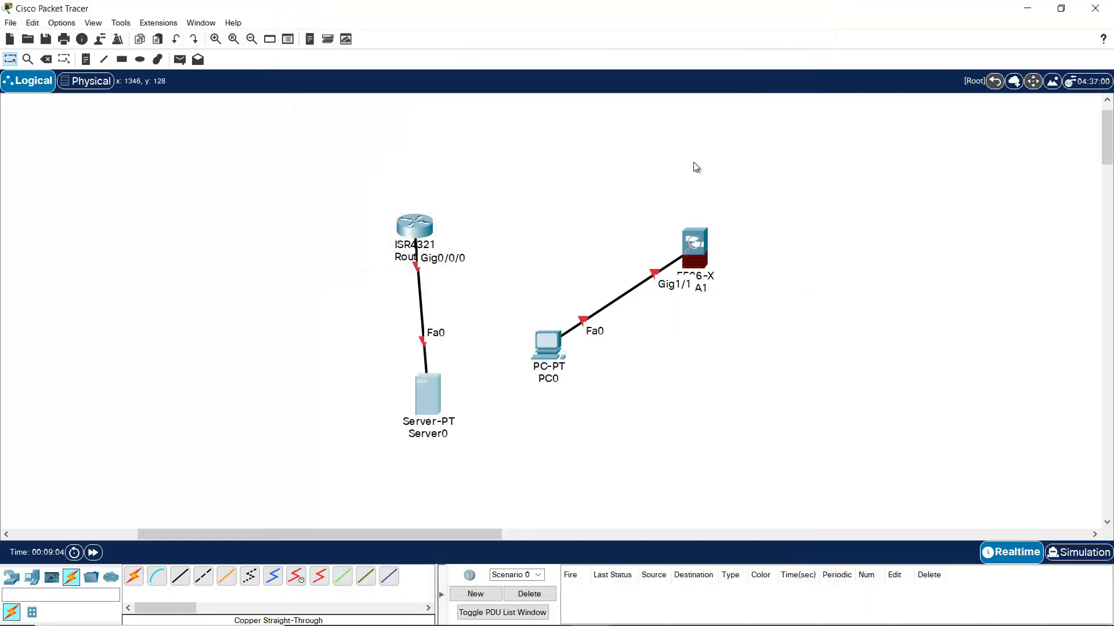
double_click(428, 396)
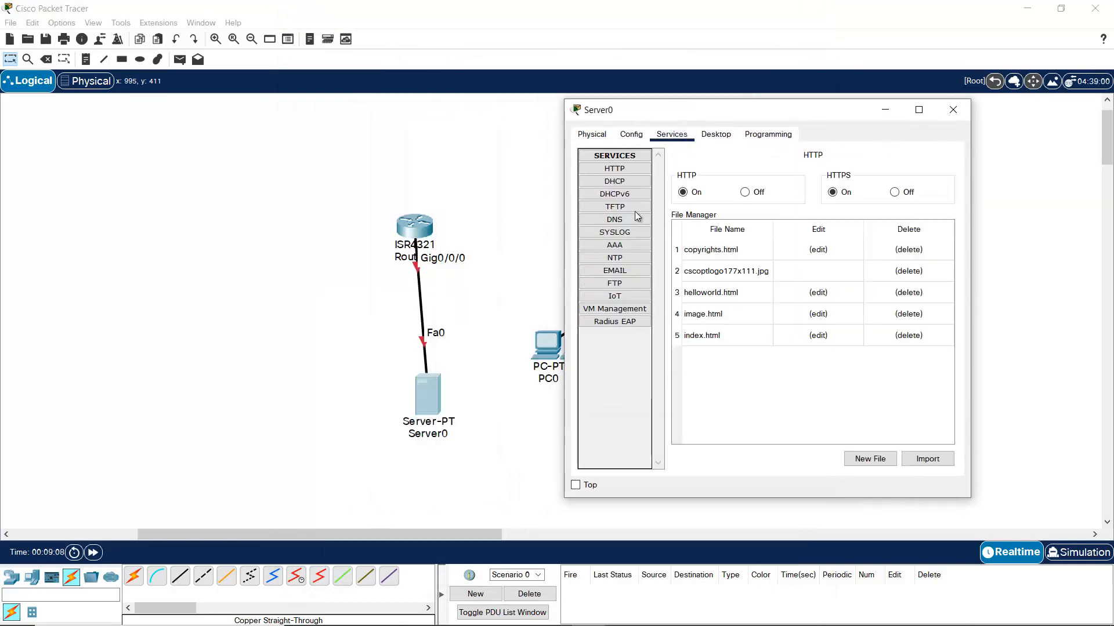
left_click(613, 181)
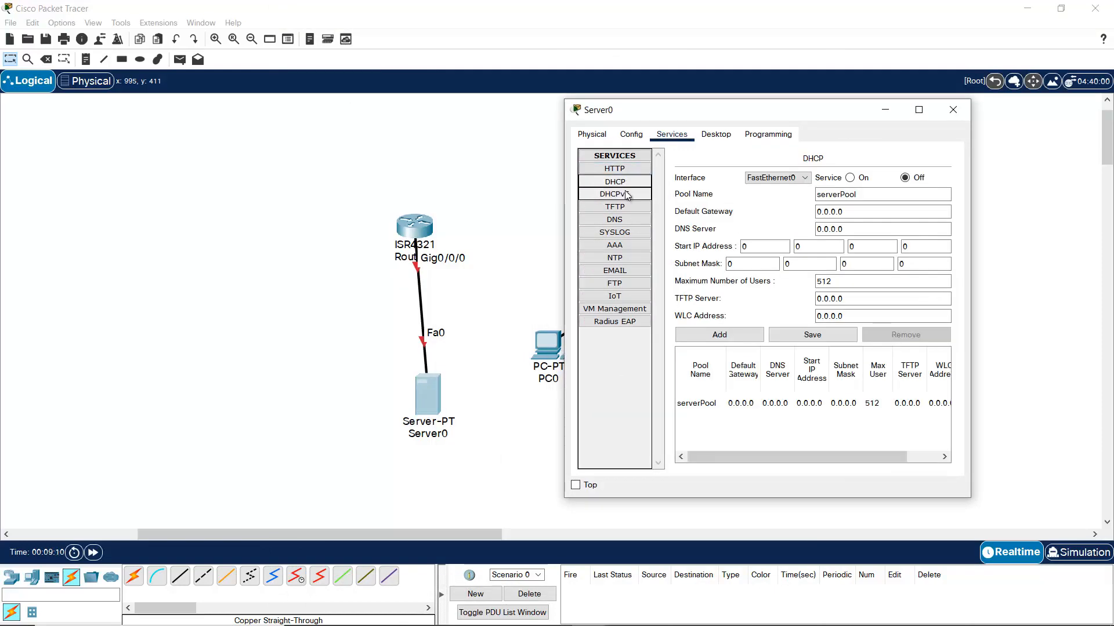
left_click(613, 219)
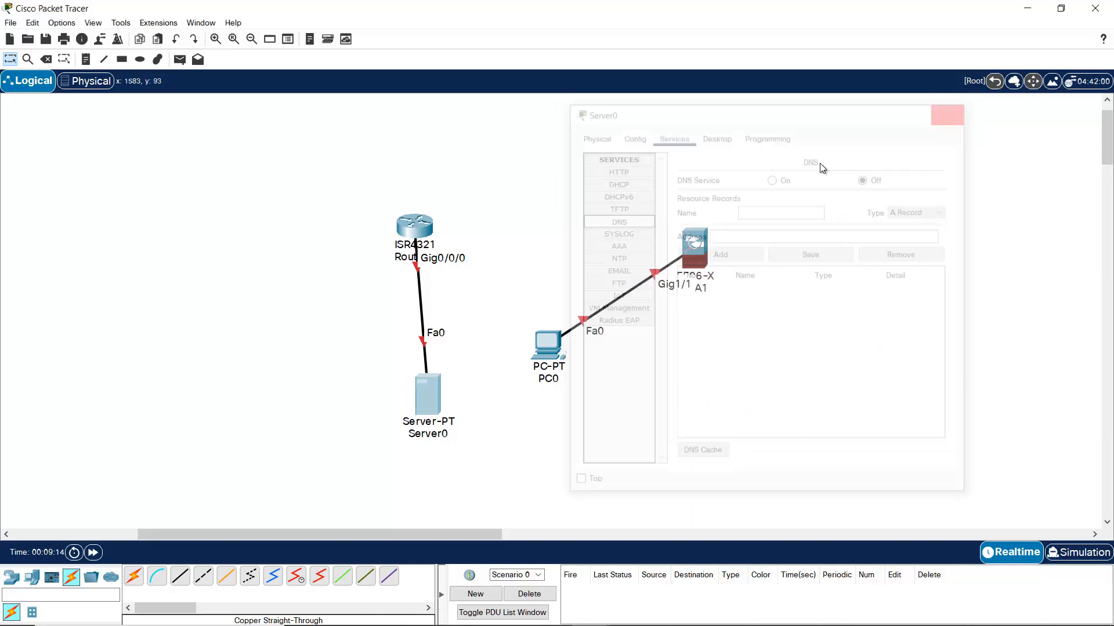
left_click(946, 115)
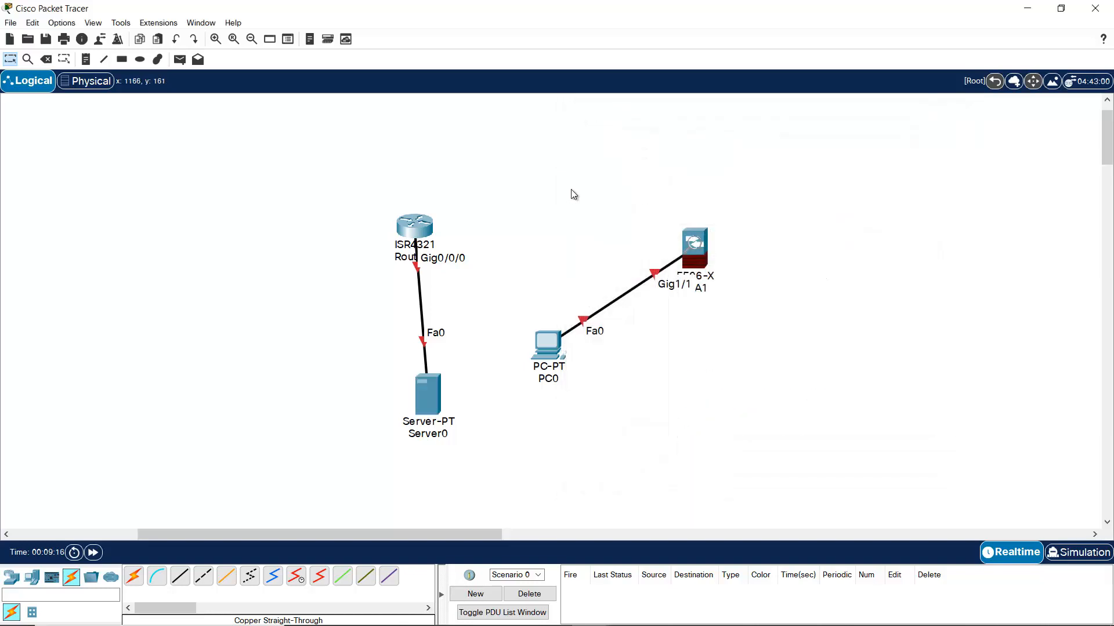